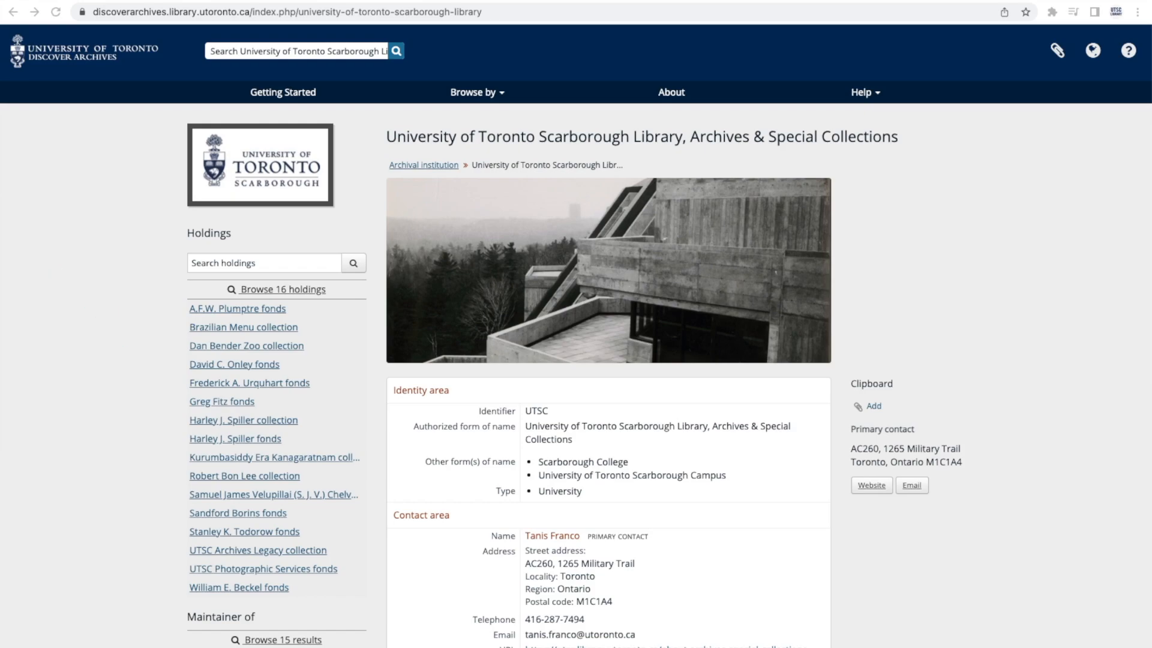
{"action": "mouse_move", "coordinate": [325, 626]}
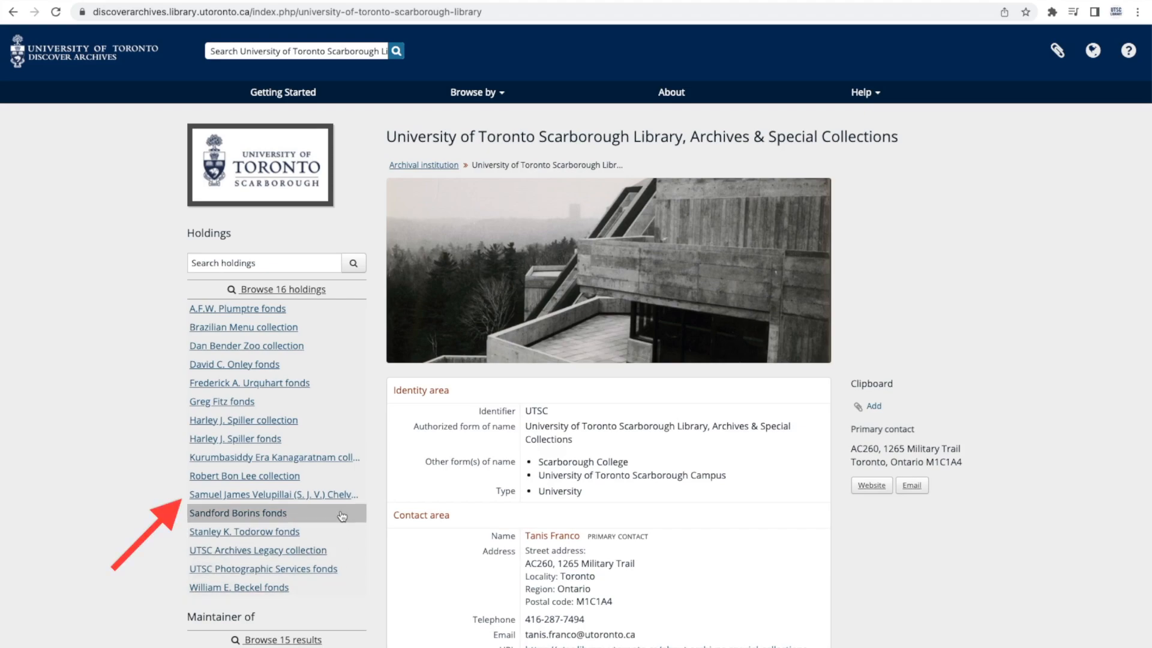
{"action": "mouse_move", "coordinate": [337, 496]}
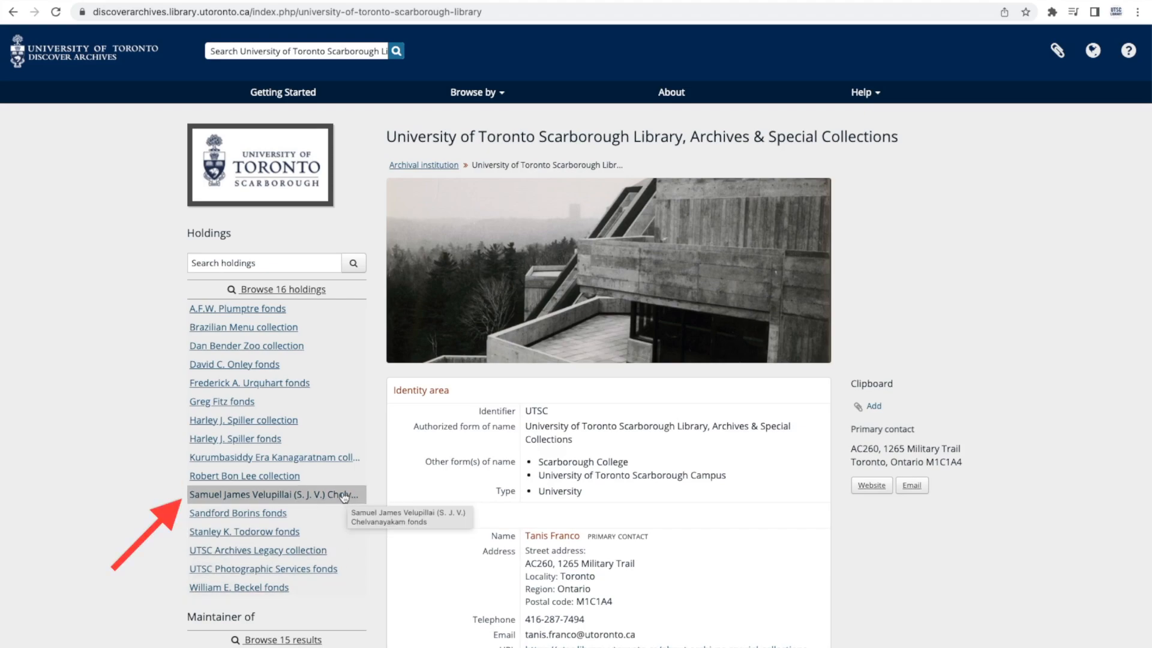
- View the Chelvanayakam fonds record's context, scope and content, and access conditions sections
{"action": "left_click", "coordinate": [274, 494]}
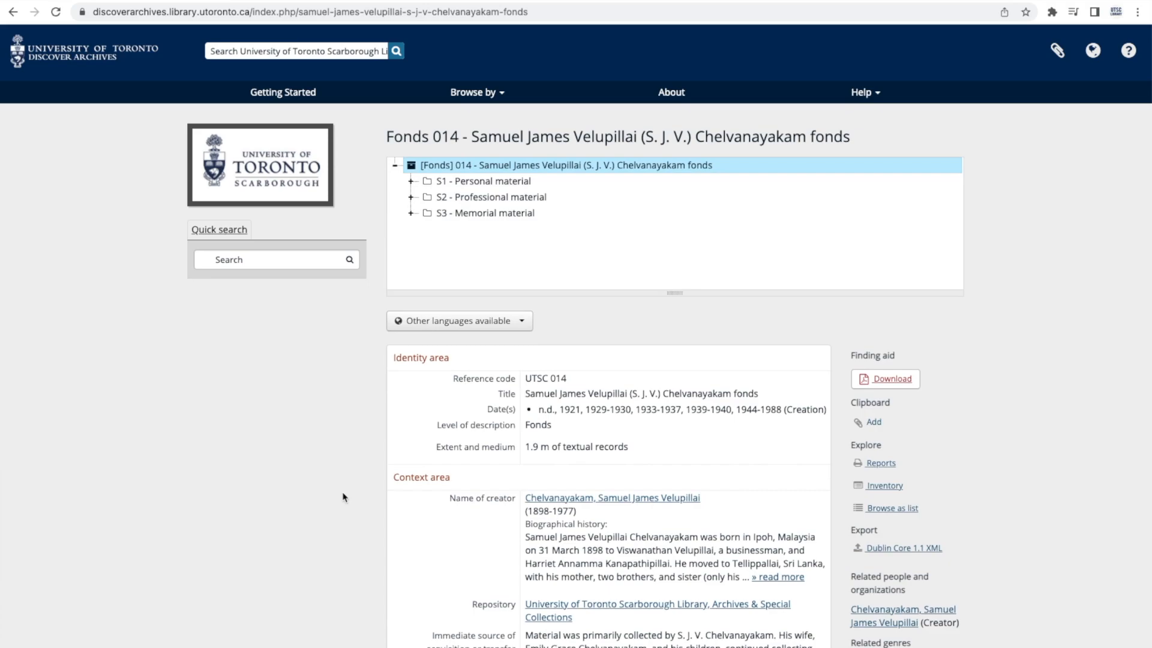
{"action": "mouse_move", "coordinate": [348, 497]}
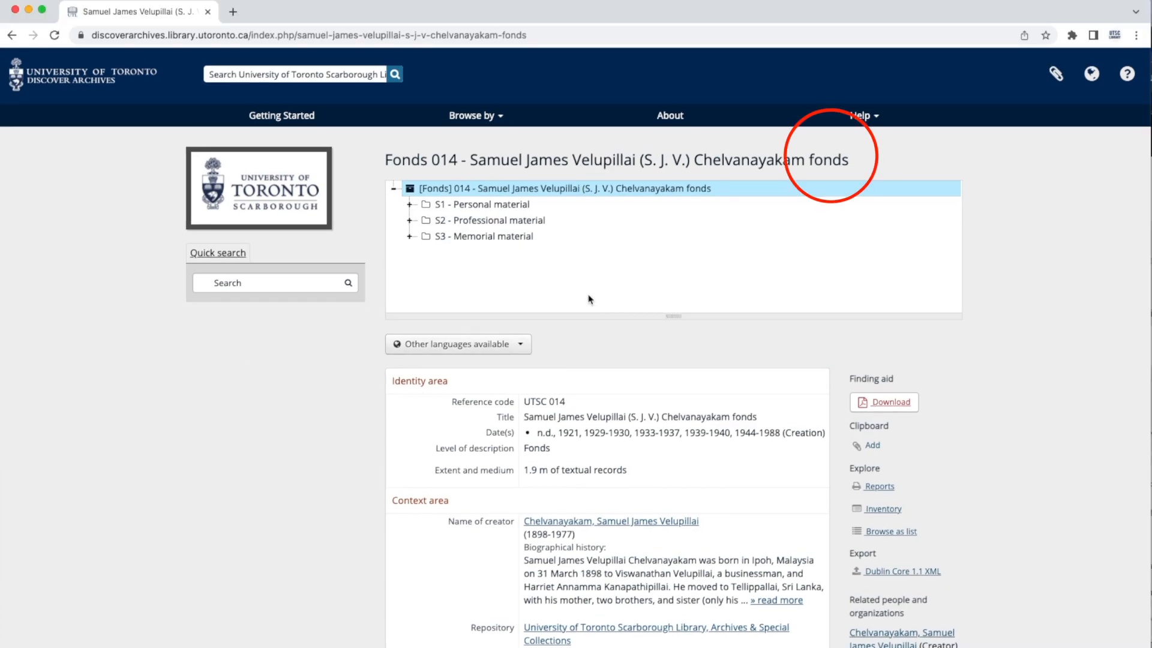
{"action": "mouse_move", "coordinate": [630, 193]}
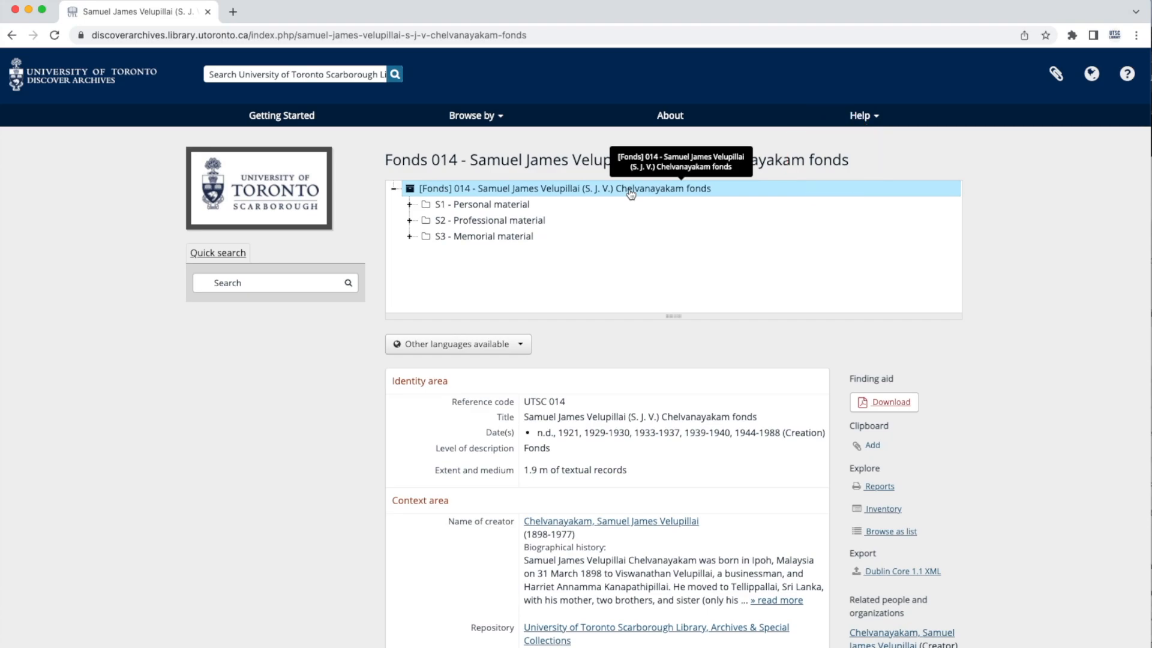
{"action": "mouse_move", "coordinate": [372, 263]}
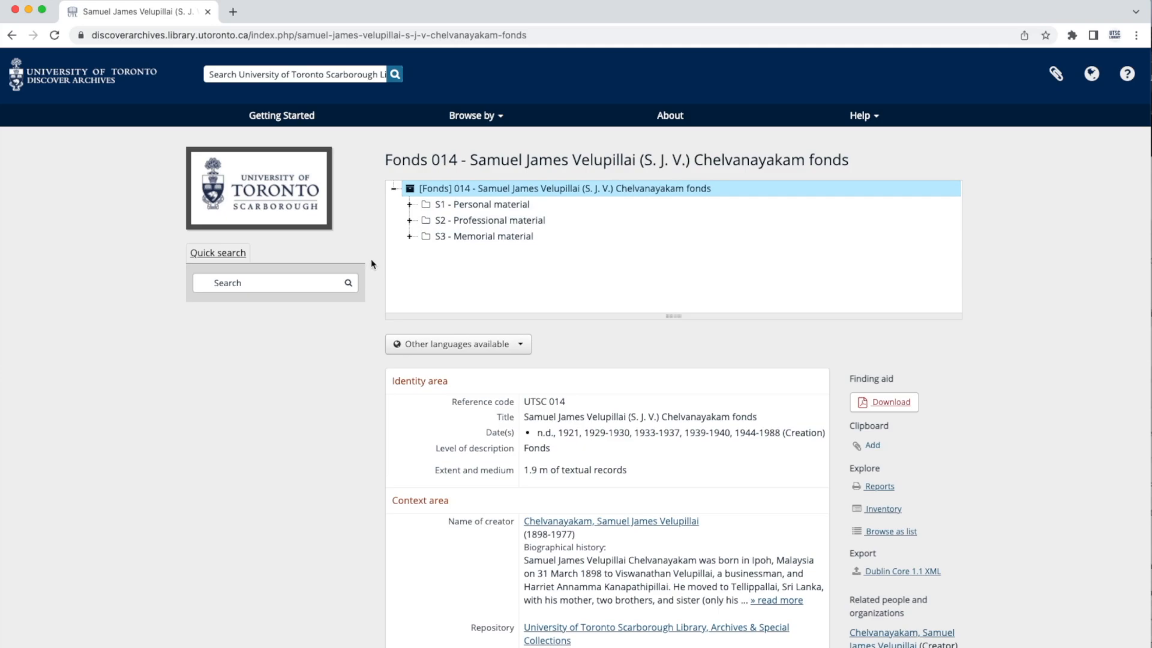
{"action": "scroll", "scroll_direction": "down", "scroll_amount": 3}
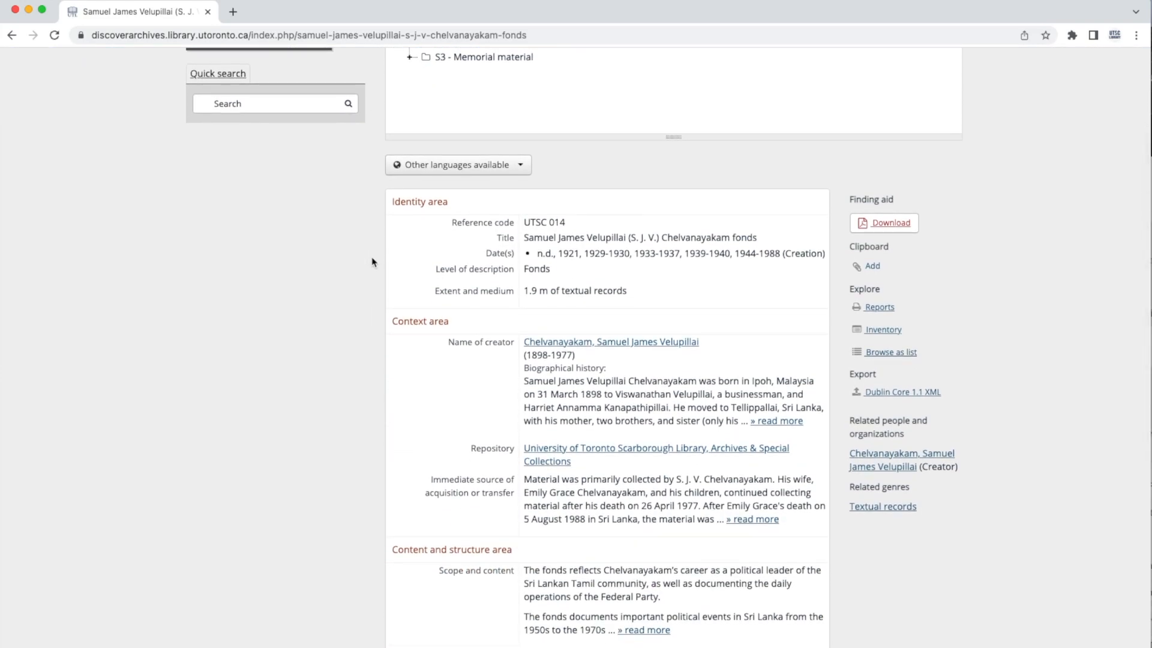
{"action": "scroll", "scroll_direction": "down", "scroll_amount": 3}
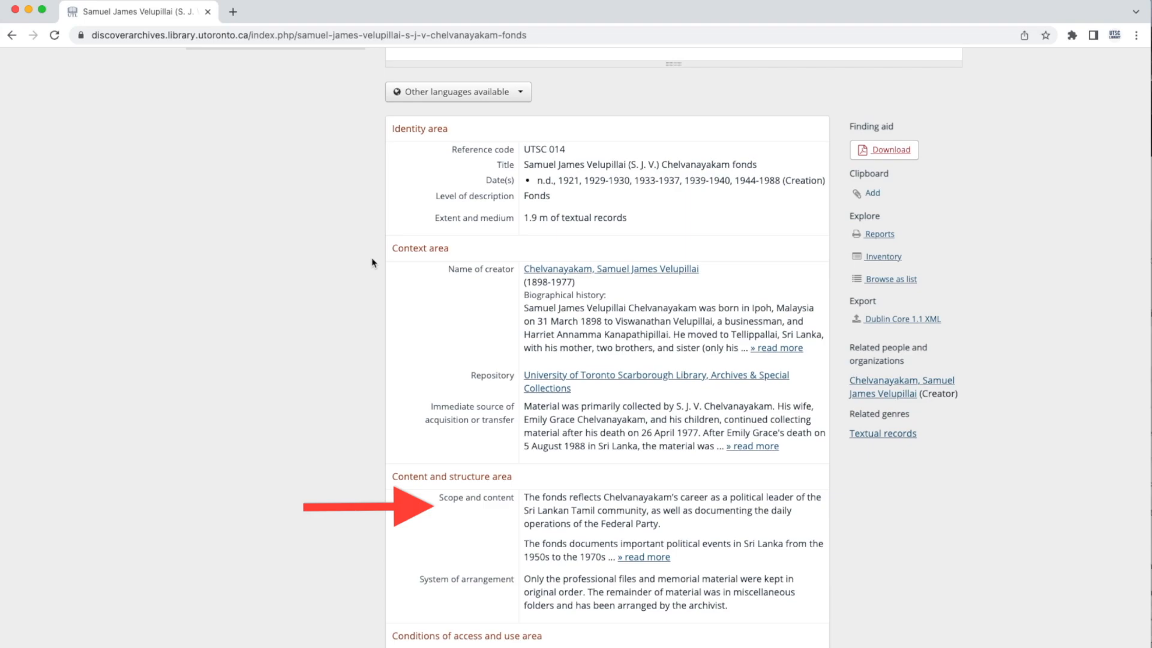
{"action": "scroll", "scroll_direction": "down", "scroll_amount": 3}
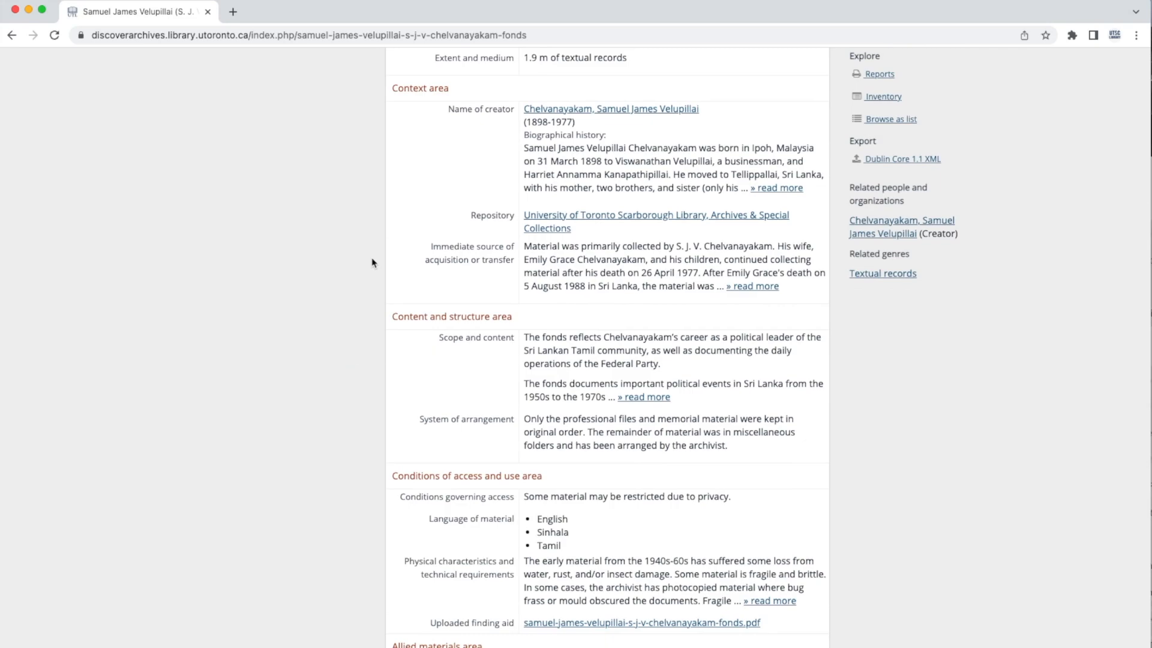
{"action": "scroll", "scroll_direction": "down", "scroll_amount": 3}
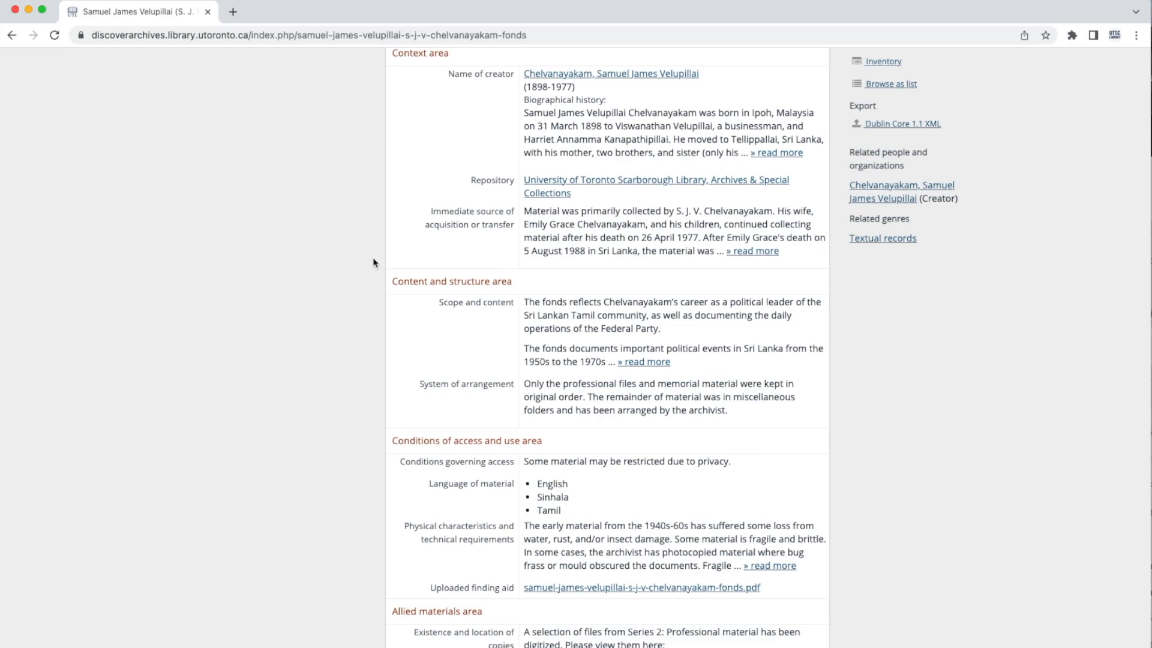
{"action": "mouse_move", "coordinate": [369, 273]}
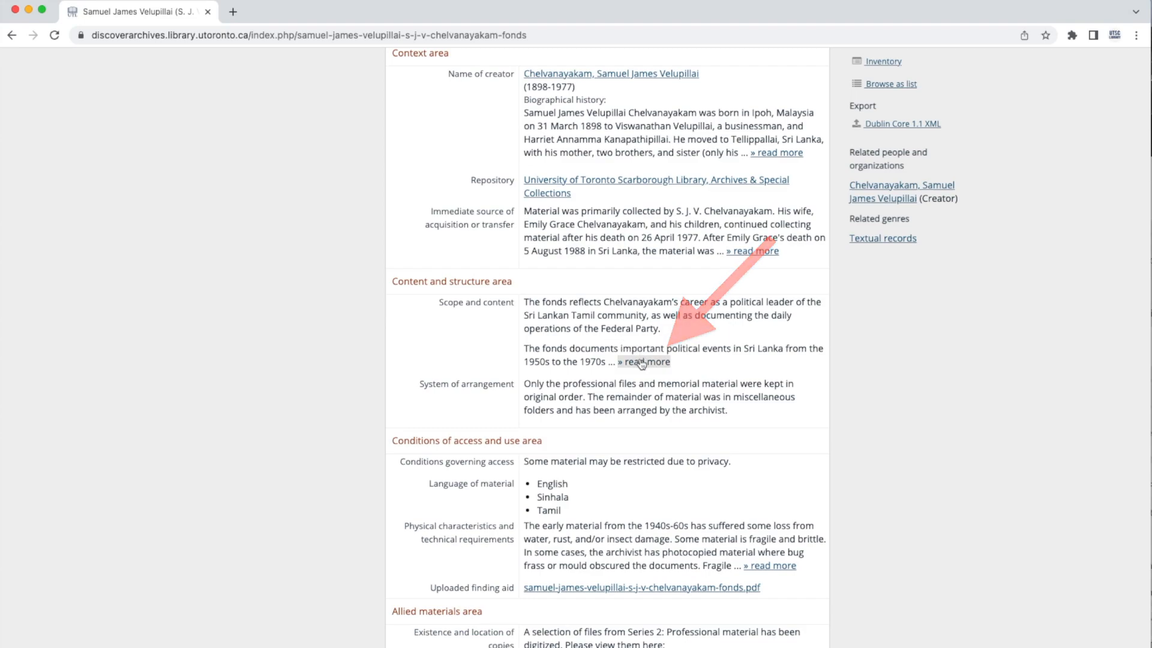
- Read the full scope note listing the personal, professional and memorial series, then return to the top
{"action": "left_click", "coordinate": [644, 362]}
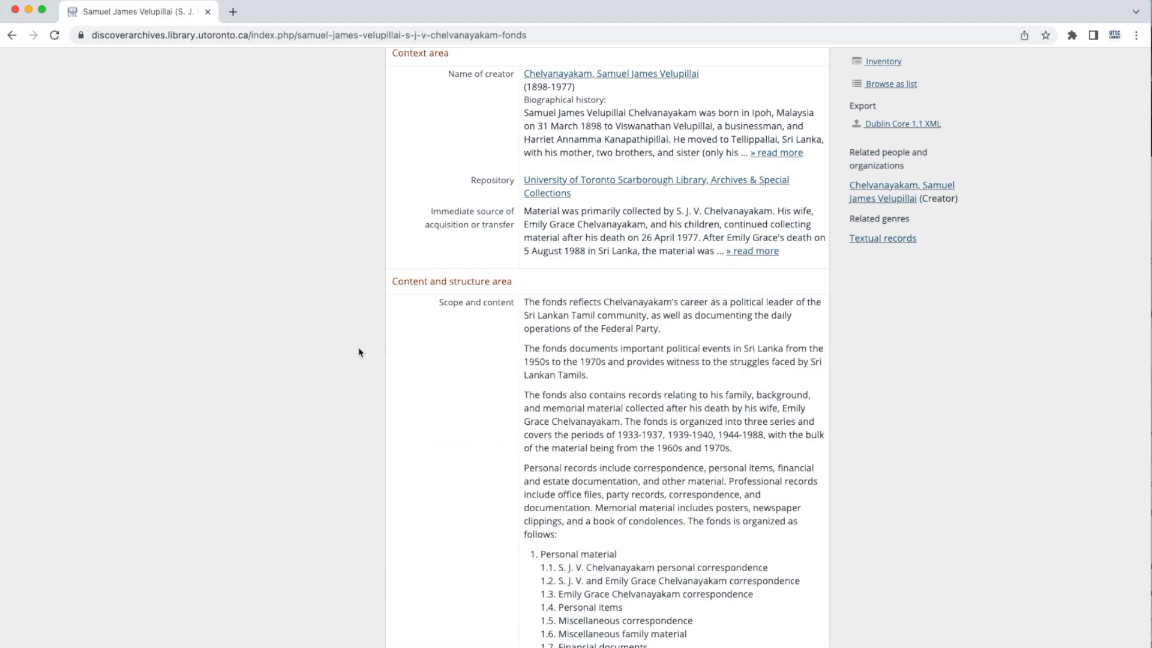
{"action": "scroll", "scroll_direction": "down", "scroll_amount": 3}
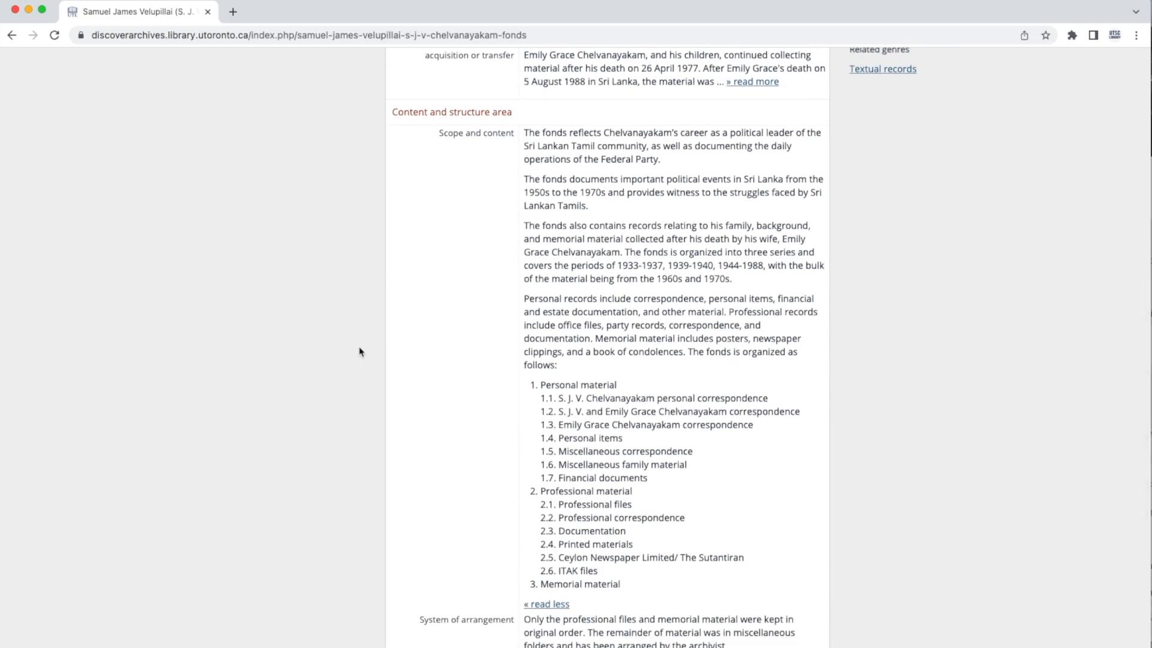
{"action": "scroll", "scroll_direction": "down", "scroll_amount": 3}
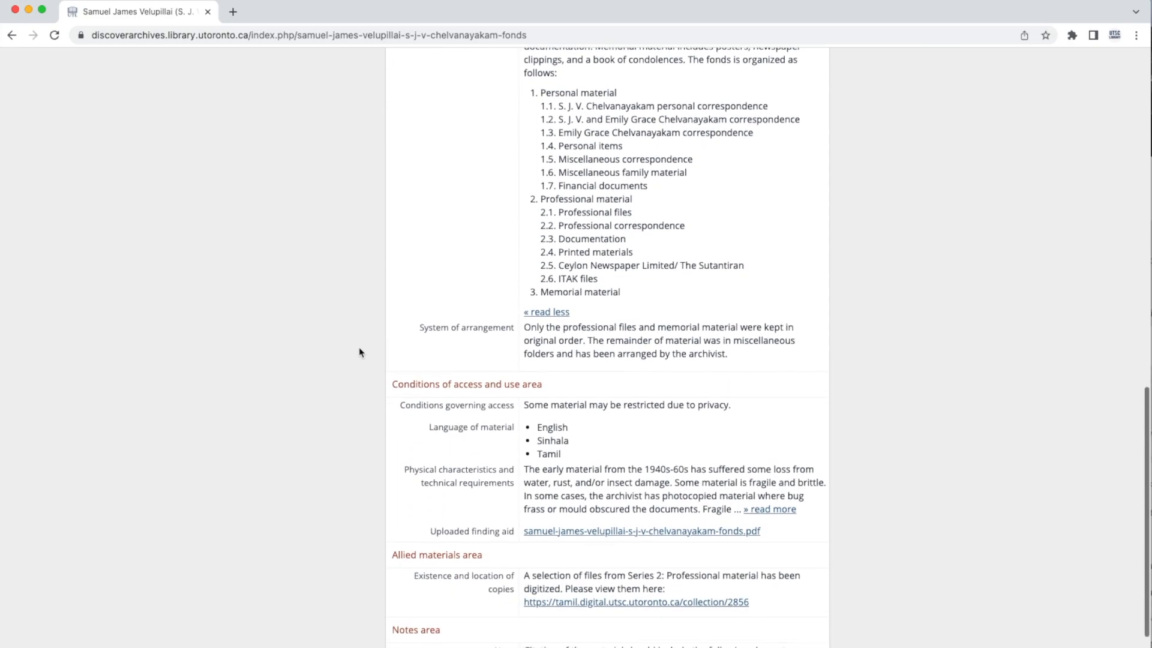
{"action": "scroll", "scroll_direction": "down", "scroll_amount": 3}
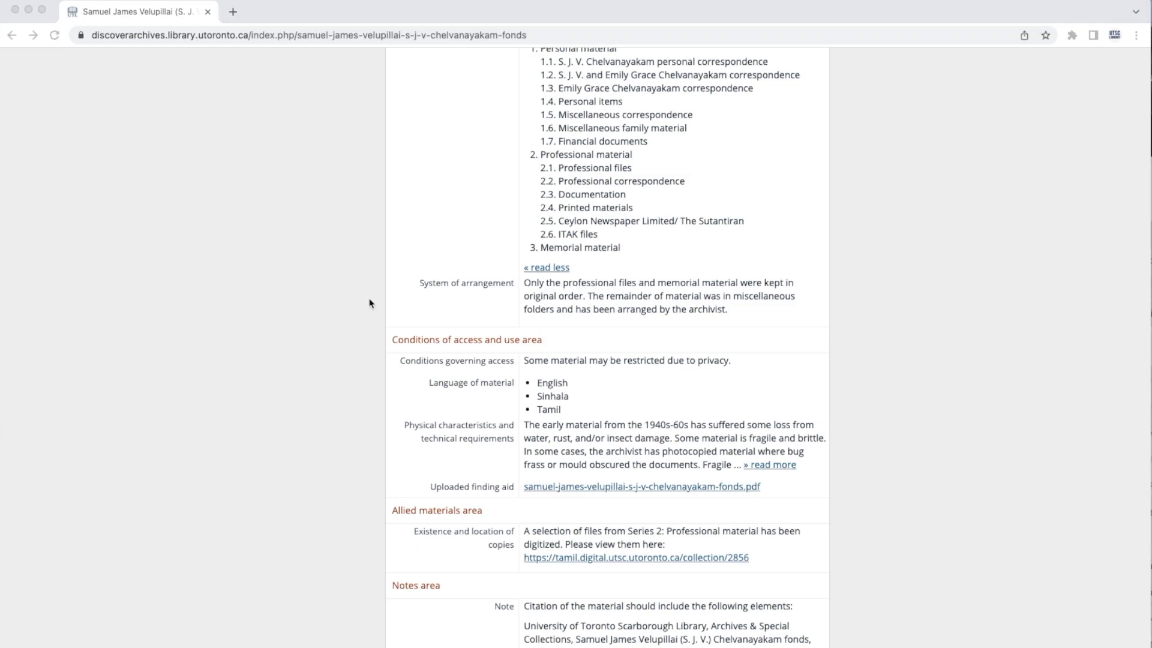
{"action": "scroll", "scroll_direction": "up", "scroll_amount": 3}
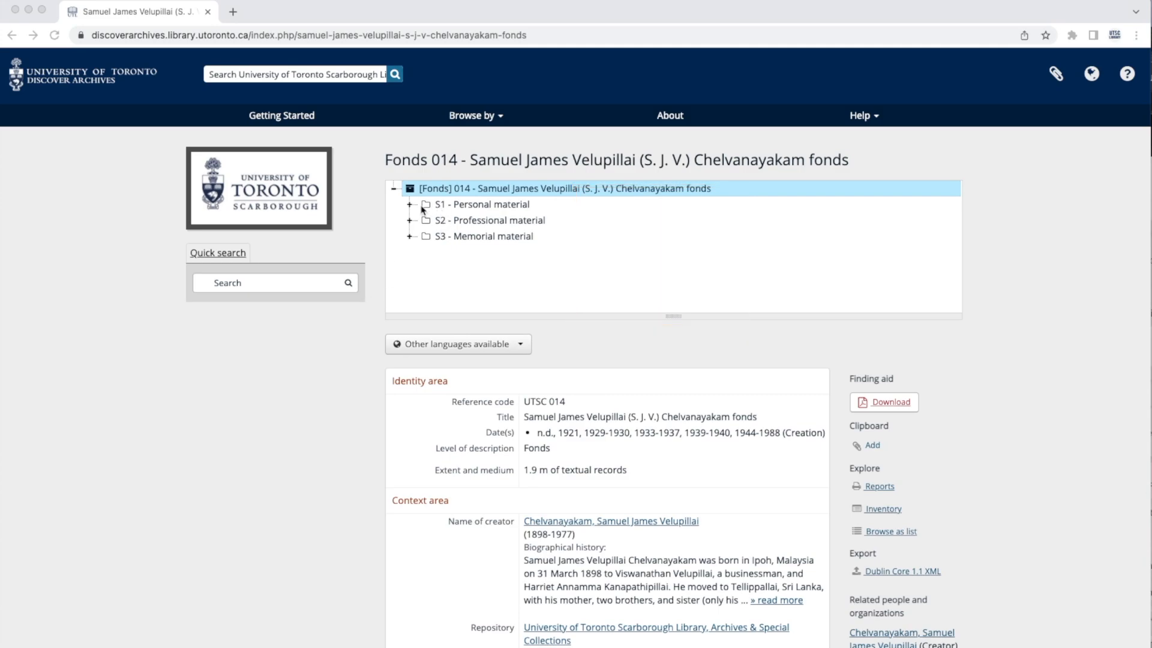
- Expand S1 Personal, S2 Professional and S3 Memorial material in the tree, landing on the Memorial series record
{"action": "left_click", "coordinate": [476, 204]}
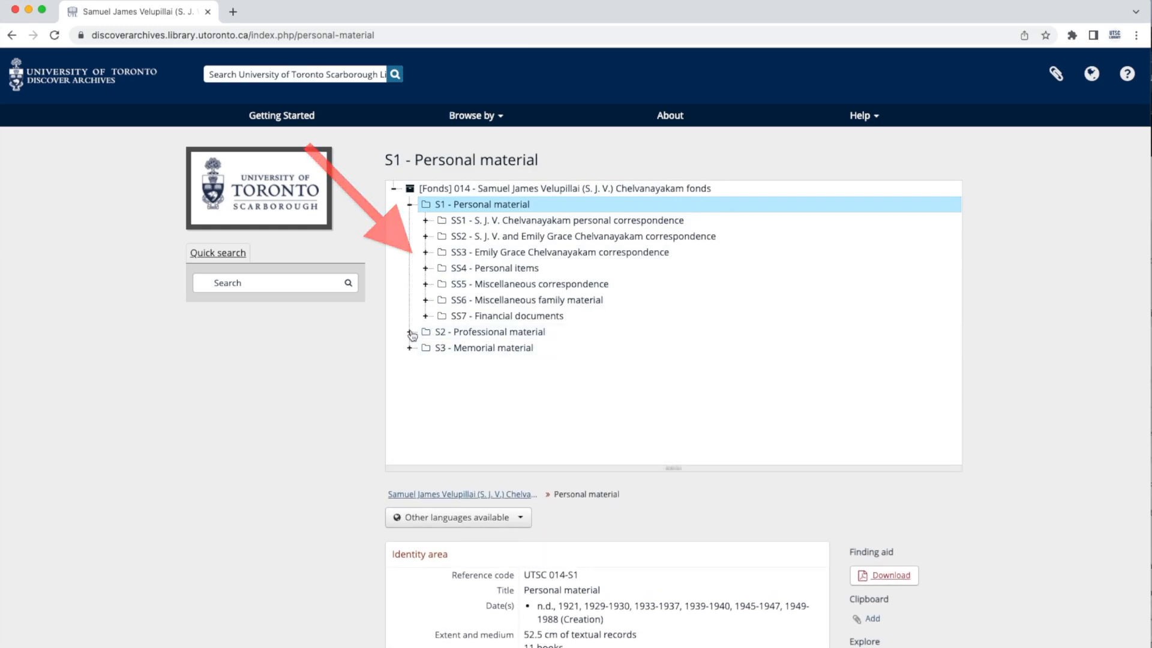
{"action": "left_click", "coordinate": [410, 334]}
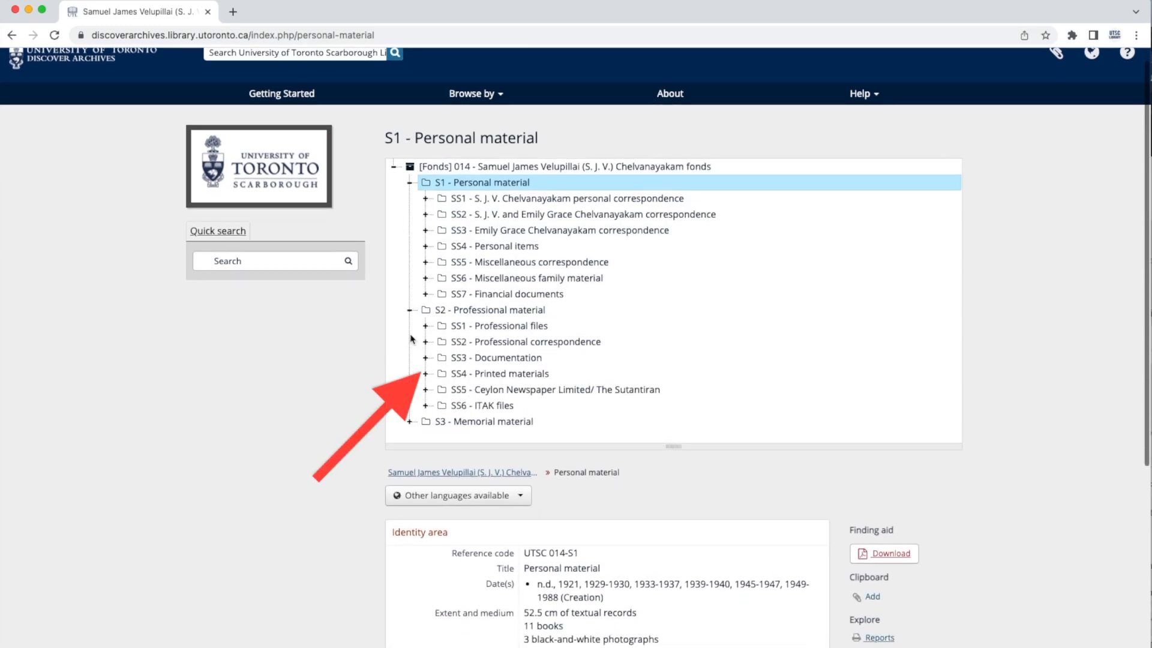
{"action": "left_click", "coordinate": [410, 421]}
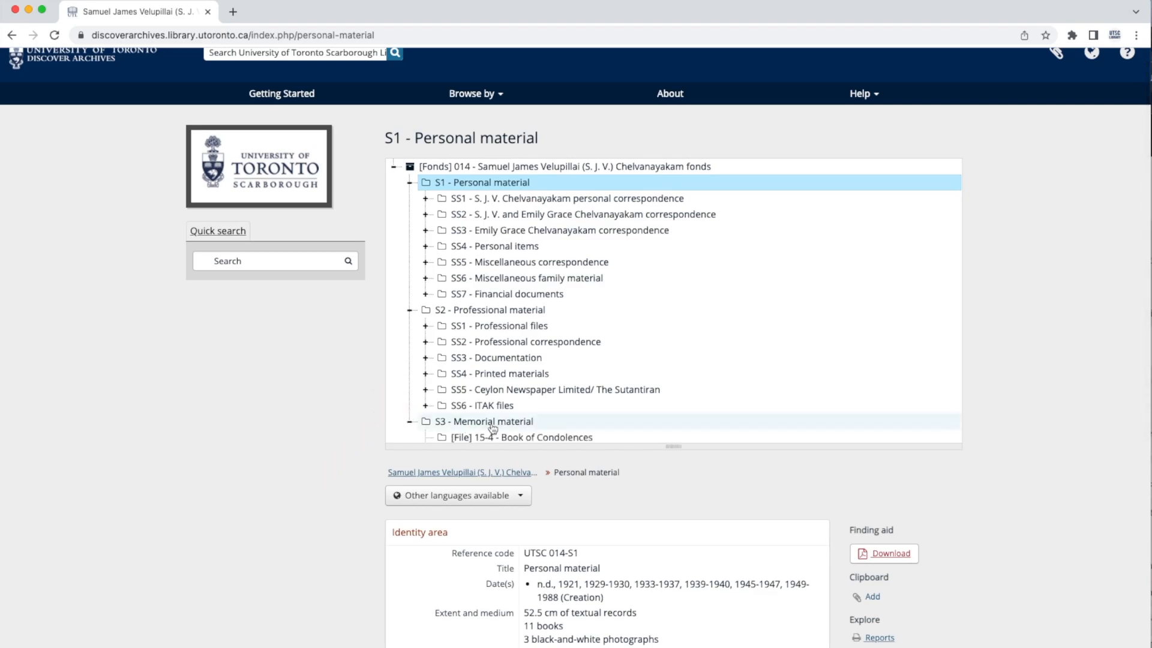
{"action": "left_click", "coordinate": [408, 421]}
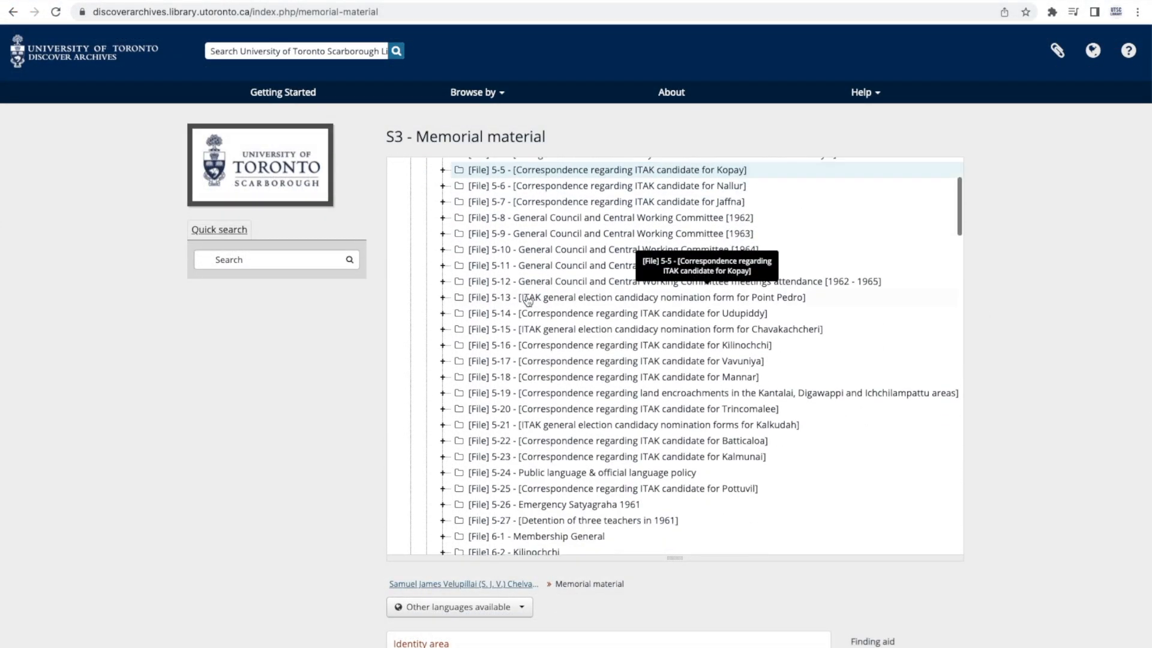
- Browse the series file list down to the Finding aid section
{"action": "scroll", "scroll_direction": "down", "scroll_amount": 3}
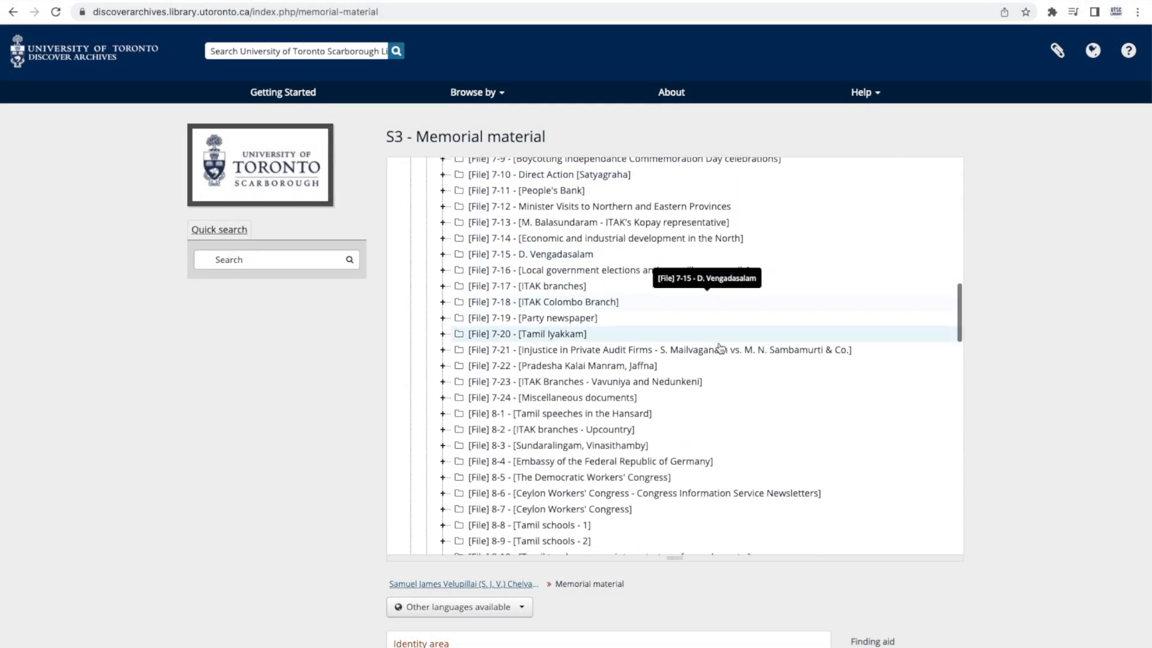
{"action": "scroll", "scroll_direction": "down", "scroll_amount": 3}
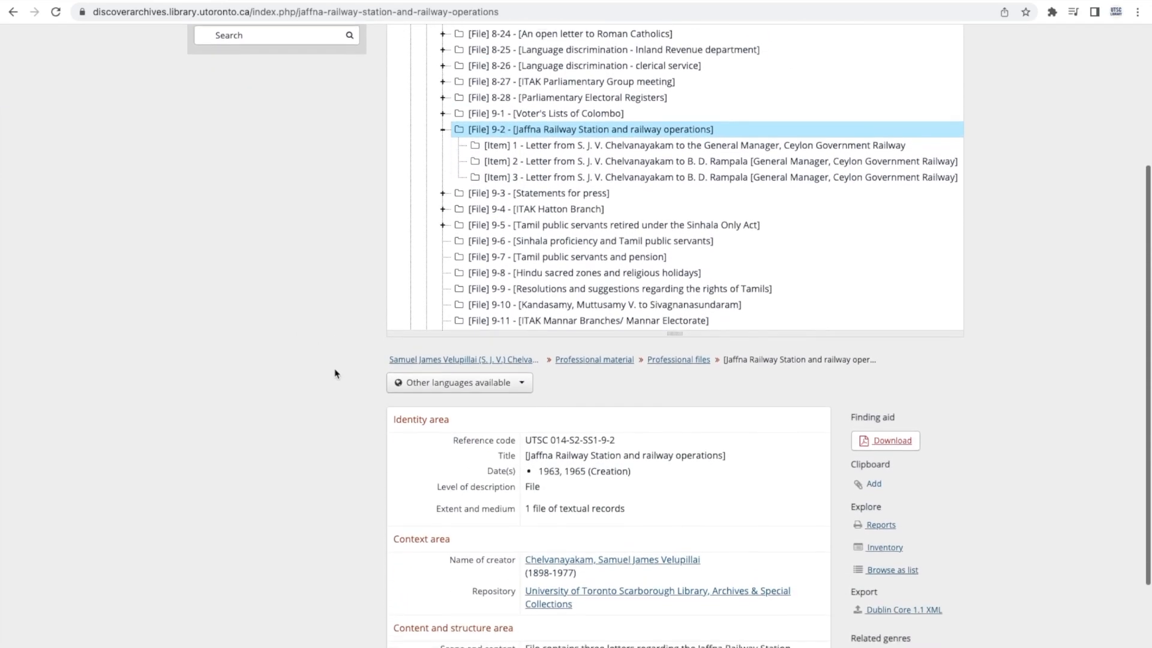
{"action": "scroll", "scroll_direction": "down", "scroll_amount": 3}
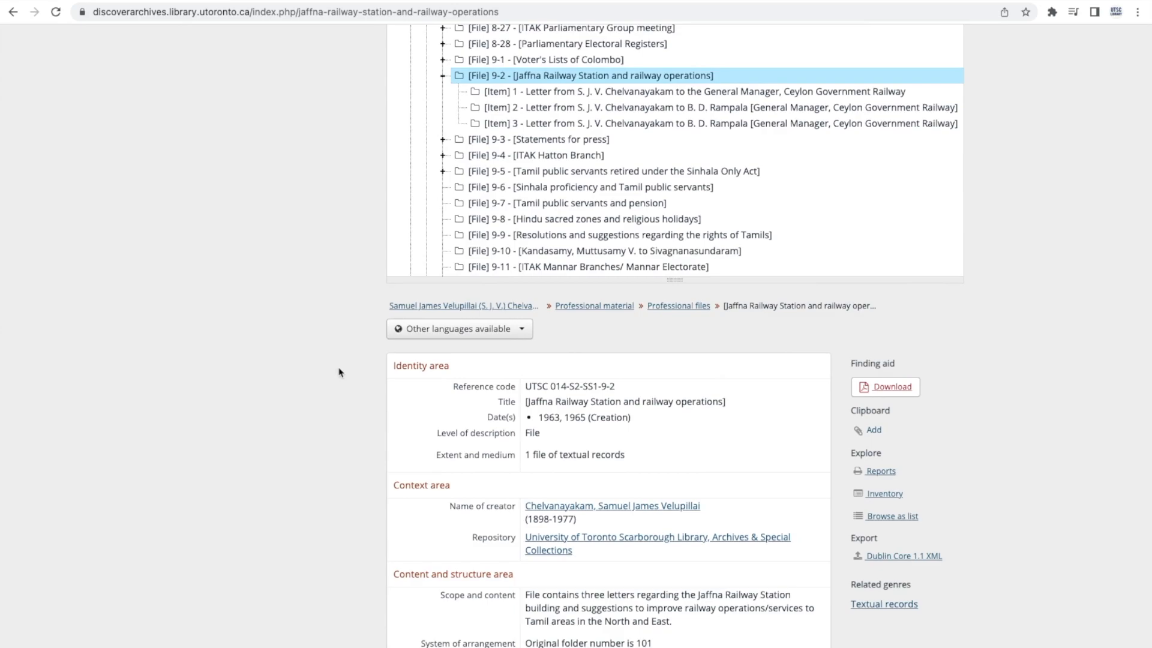
{"action": "scroll", "scroll_direction": "down", "scroll_amount": 3}
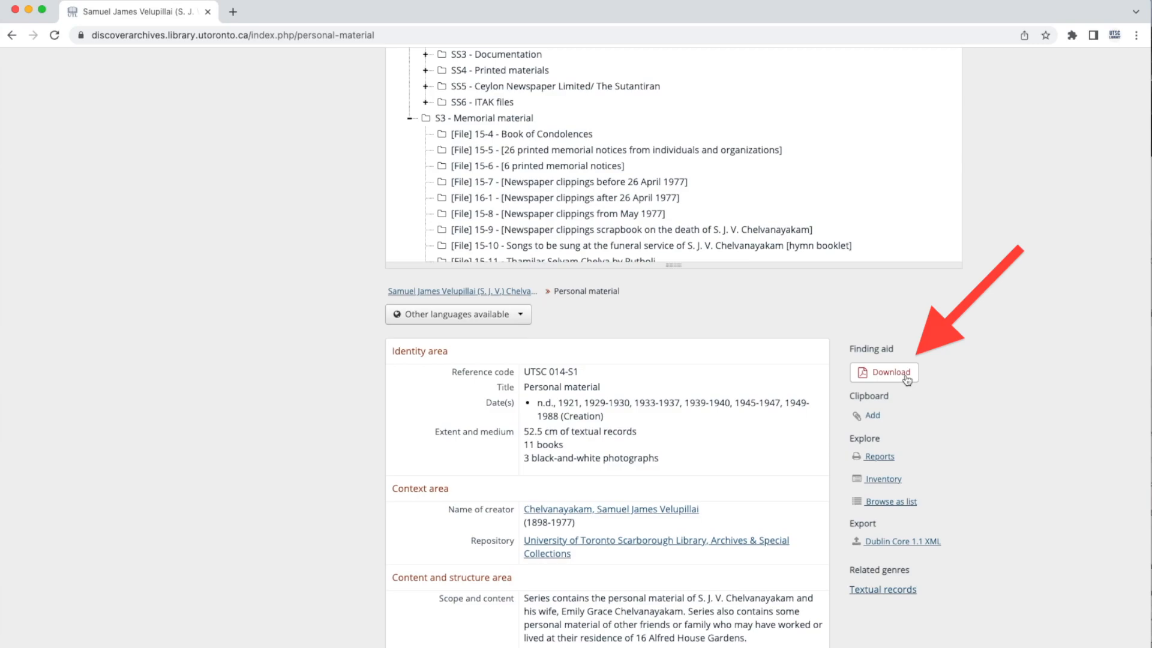
- View the finding aid PDF, jump to its Tamil section on page 56, and return to the archives tab
{"action": "left_click", "coordinate": [888, 373]}
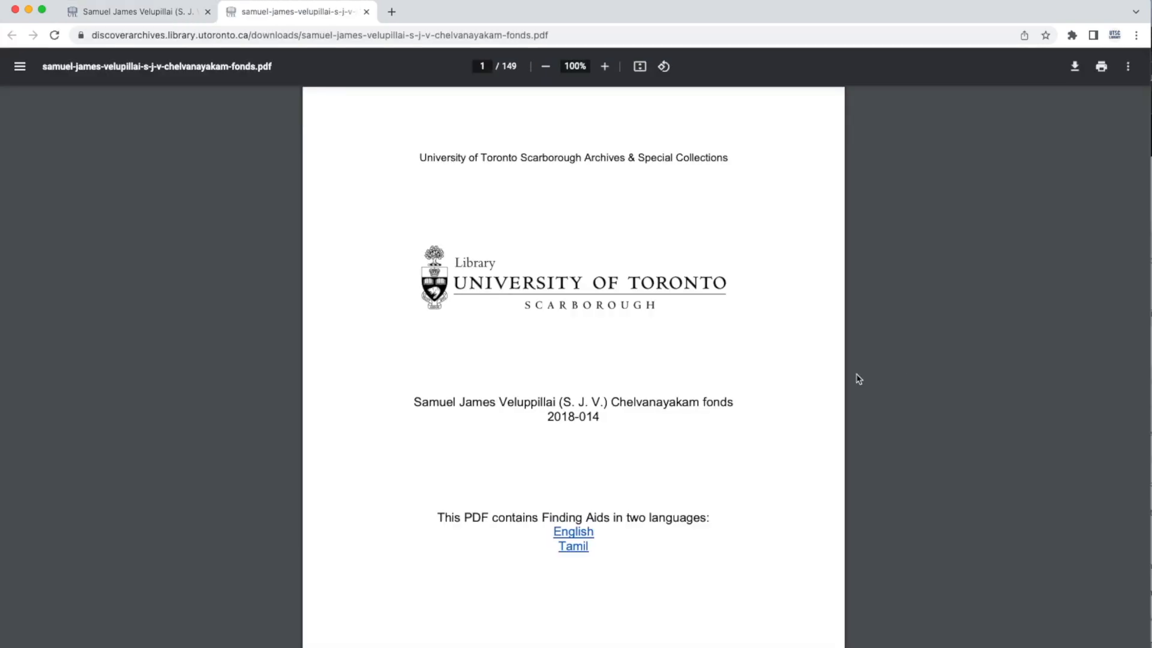
{"action": "scroll", "scroll_direction": "down", "scroll_amount": 3}
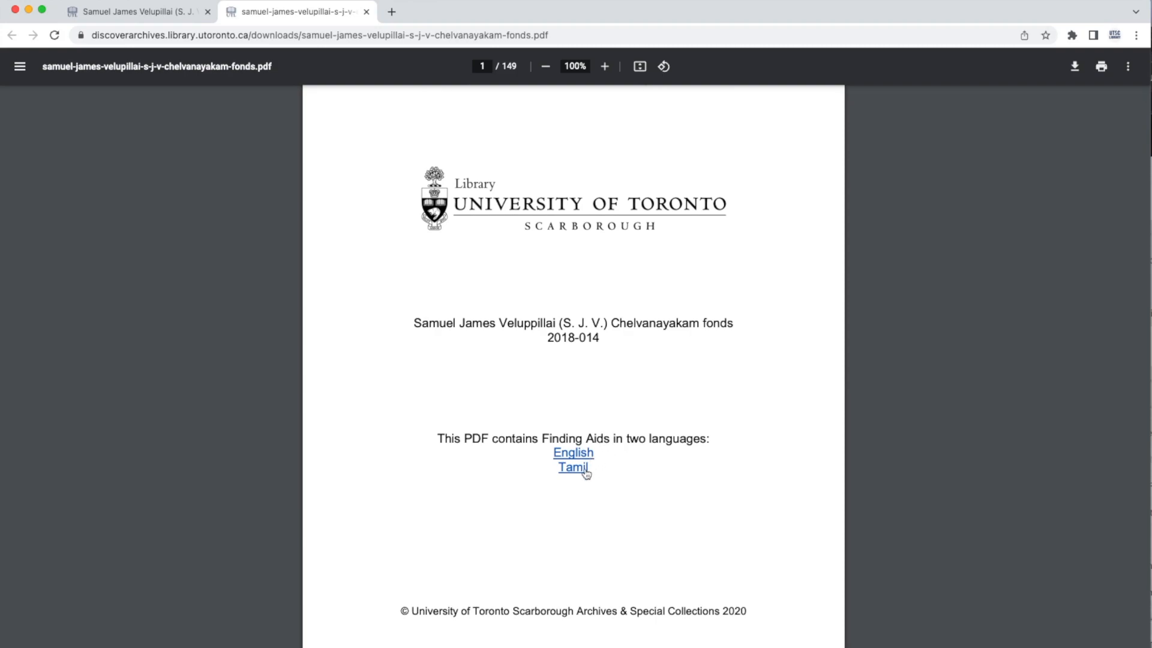
{"action": "left_click", "coordinate": [574, 468]}
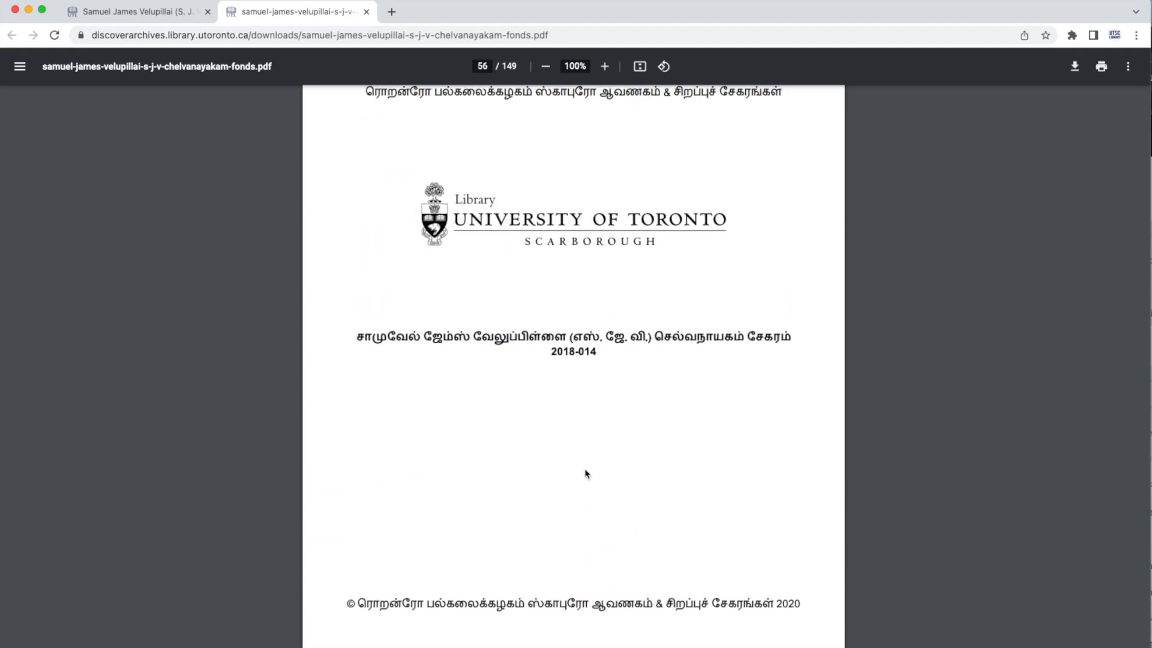
{"action": "left_click", "coordinate": [138, 12]}
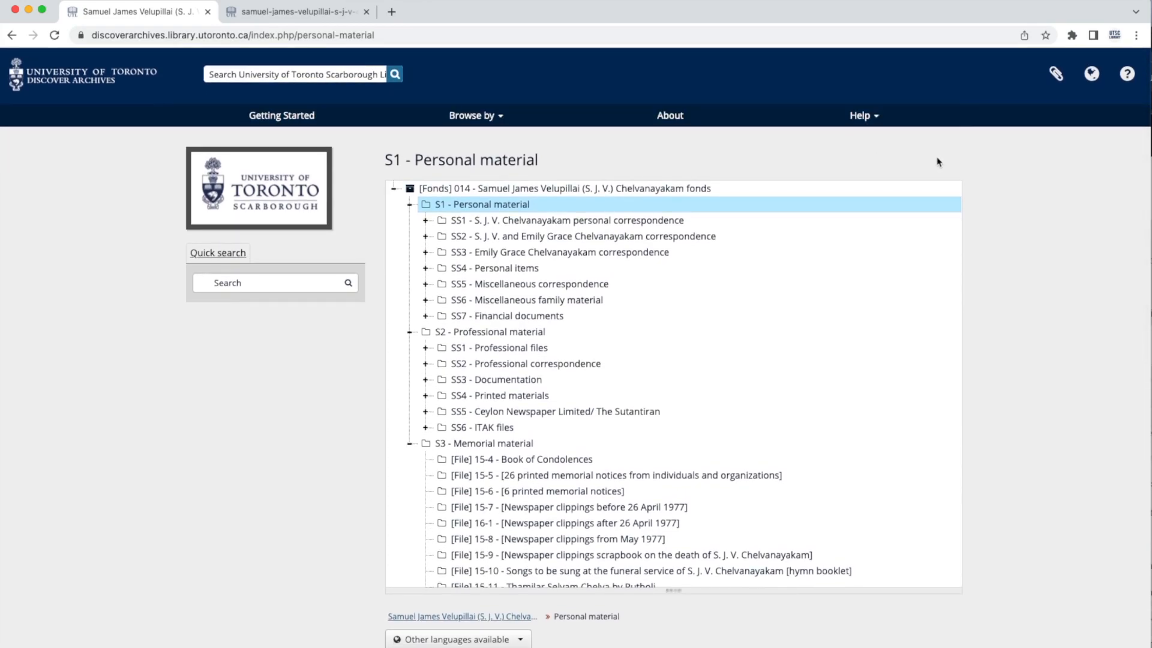
{"action": "mouse_move", "coordinate": [1092, 73]}
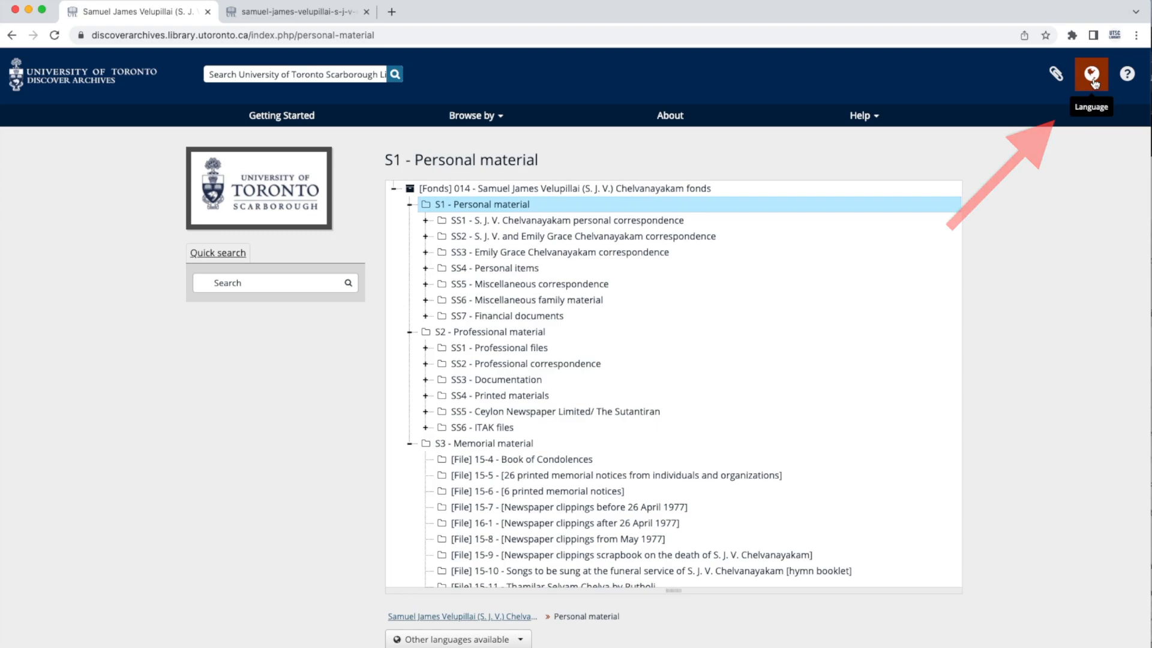
- Switch the site language to Tamil to see the fonds record, then back to English
{"action": "left_click", "coordinate": [1092, 73]}
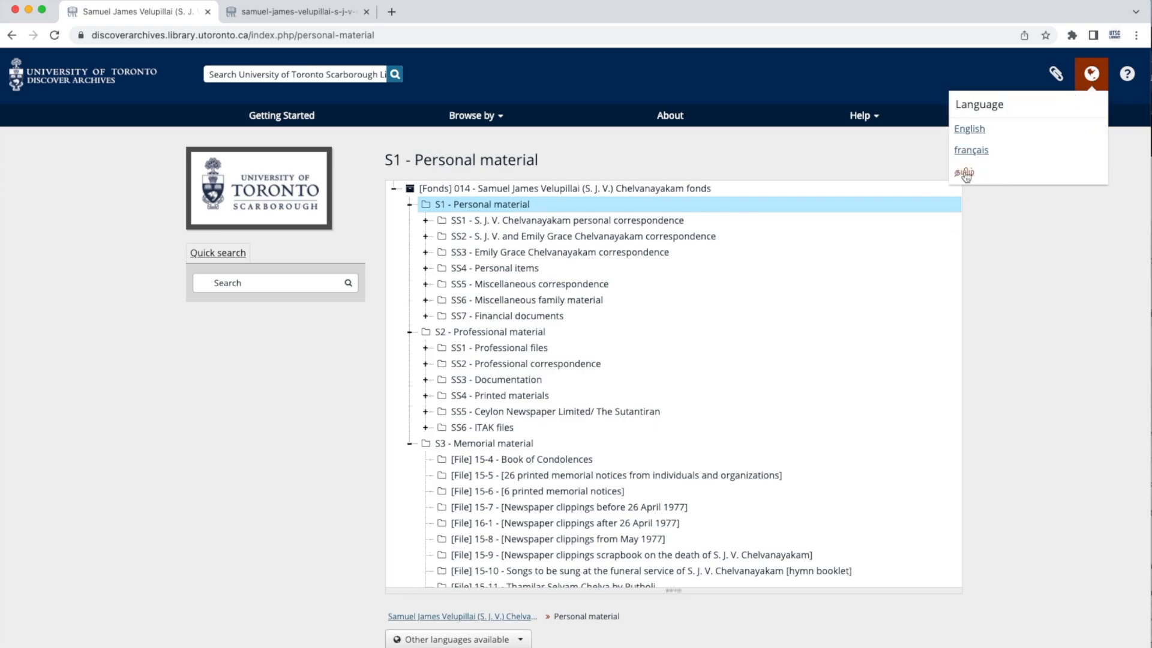
{"action": "left_click", "coordinate": [963, 173]}
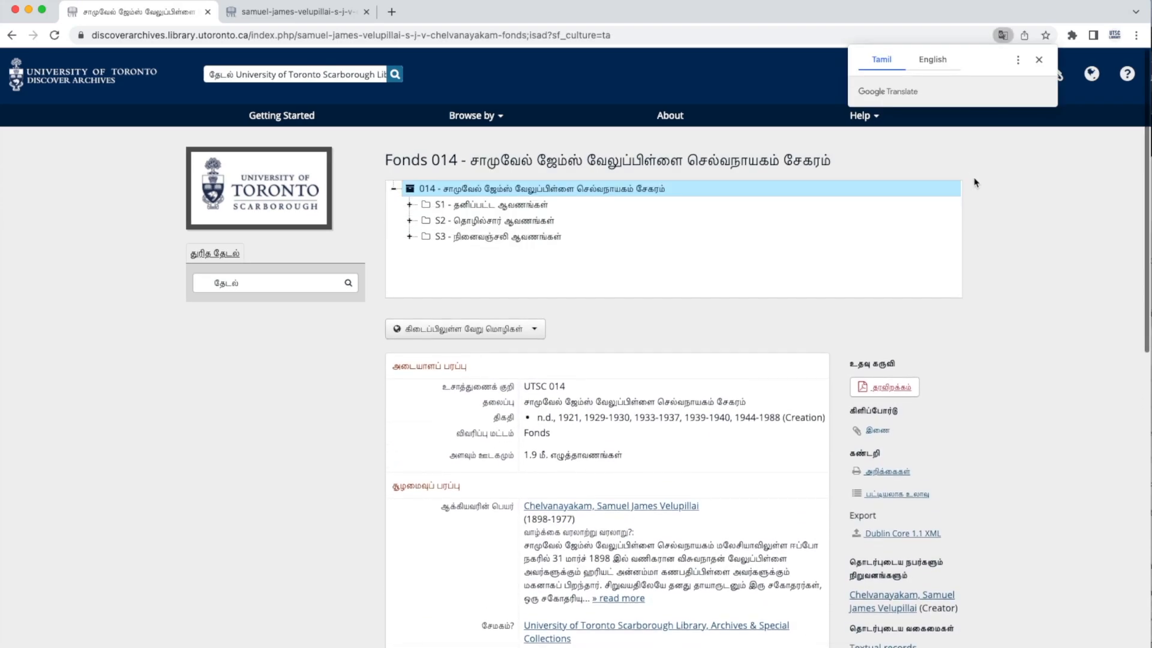
{"action": "scroll", "scroll_direction": "down", "scroll_amount": 3}
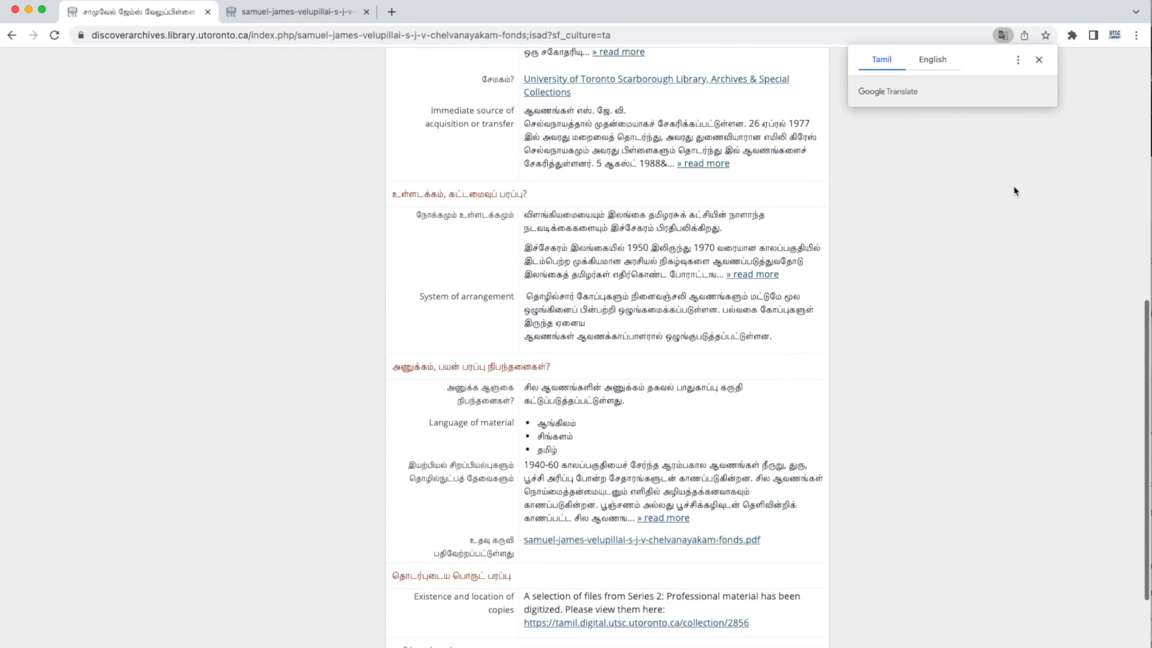
{"action": "scroll", "scroll_direction": "up", "scroll_amount": 3}
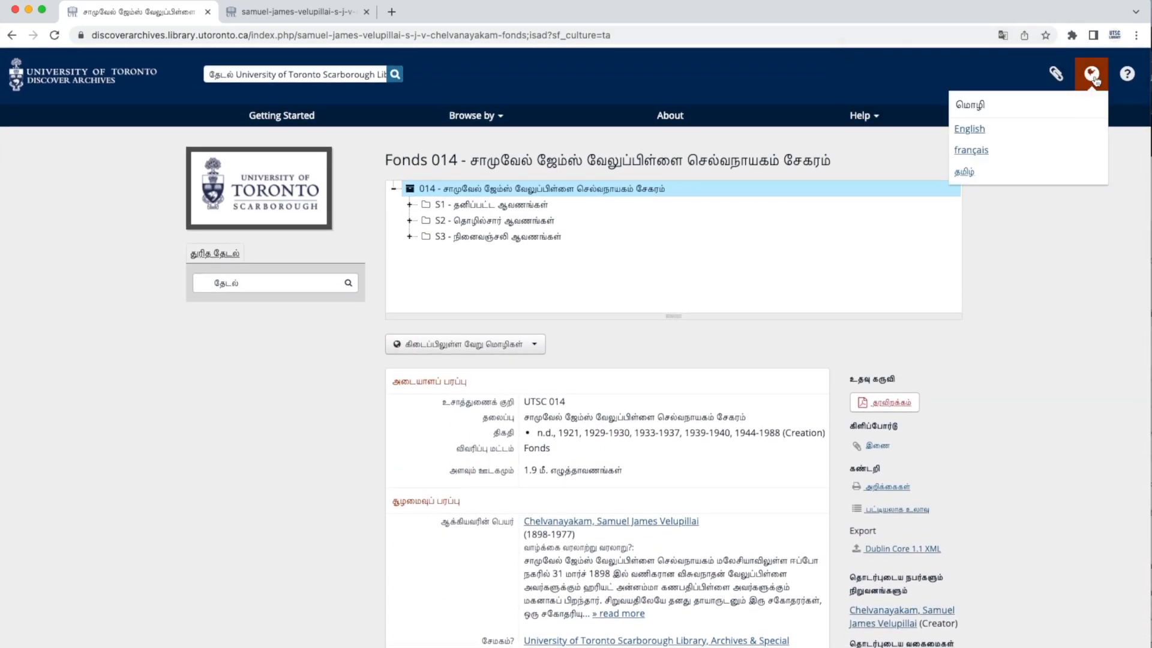
{"action": "left_click", "coordinate": [969, 129]}
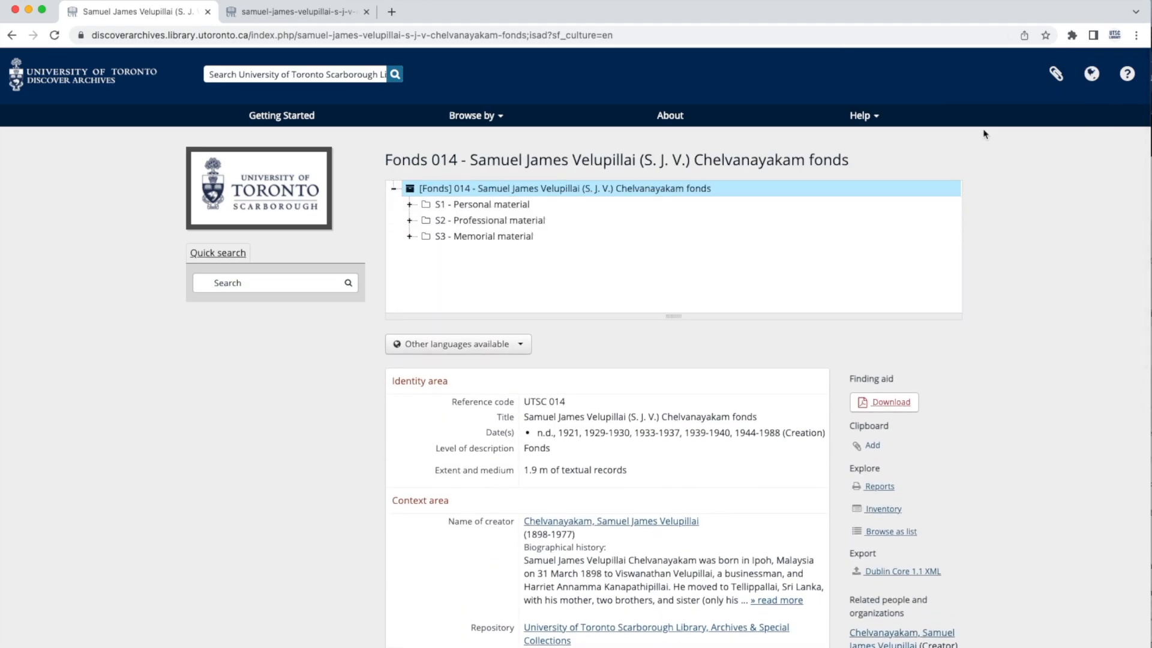
{"action": "mouse_move", "coordinate": [969, 144]}
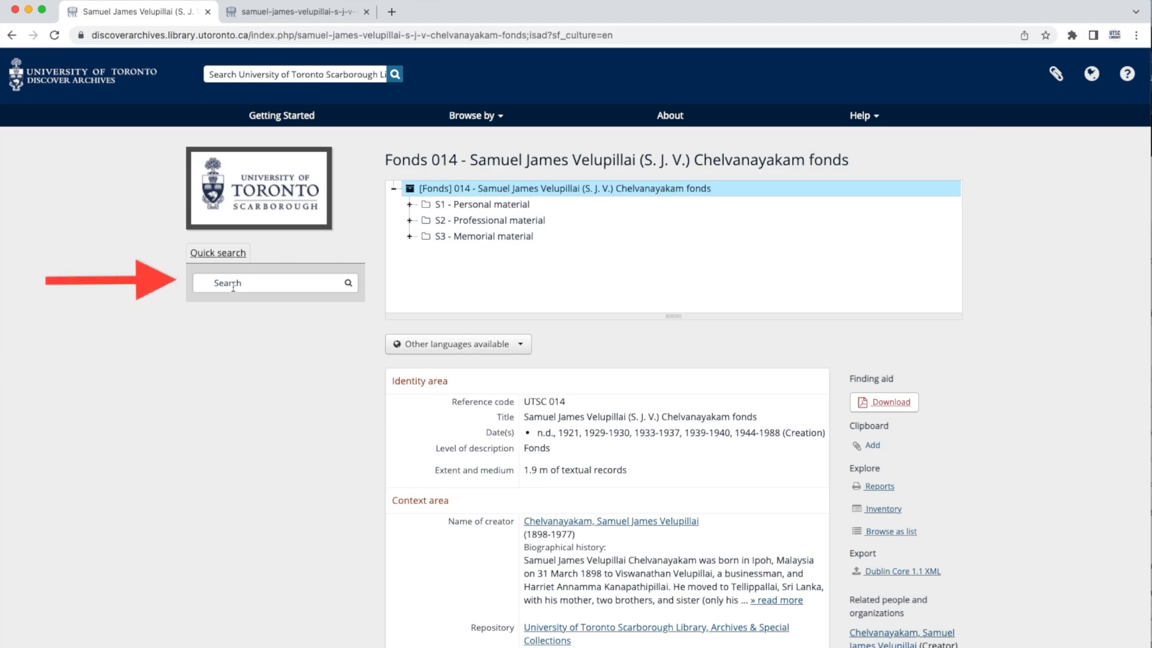
- Quick-search 'teachers' within the fonds and review the suggested matching file titles
{"action": "type", "text": "teachers"}
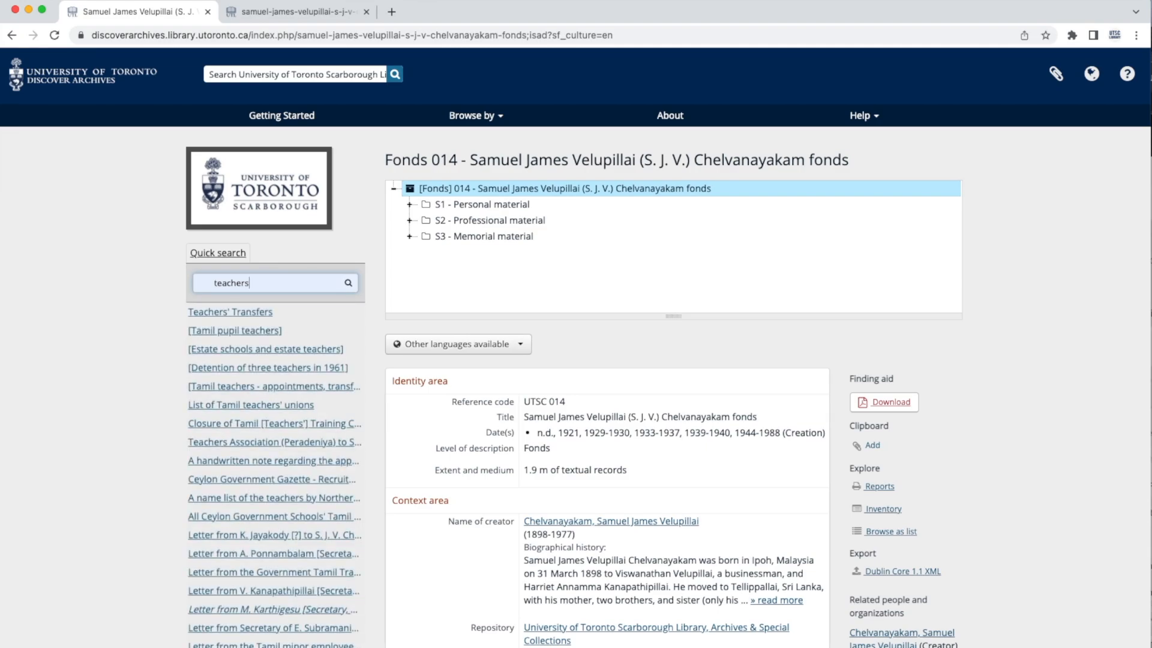
{"action": "scroll", "scroll_direction": "down", "scroll_amount": 3}
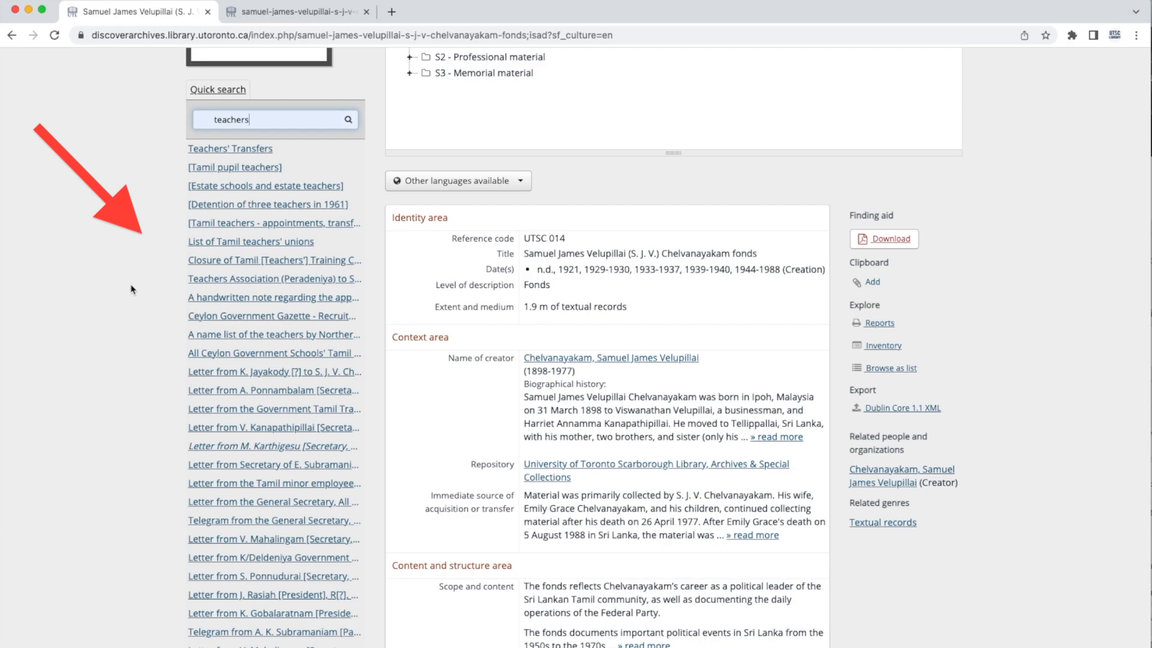
{"action": "scroll", "scroll_direction": "down", "scroll_amount": 3}
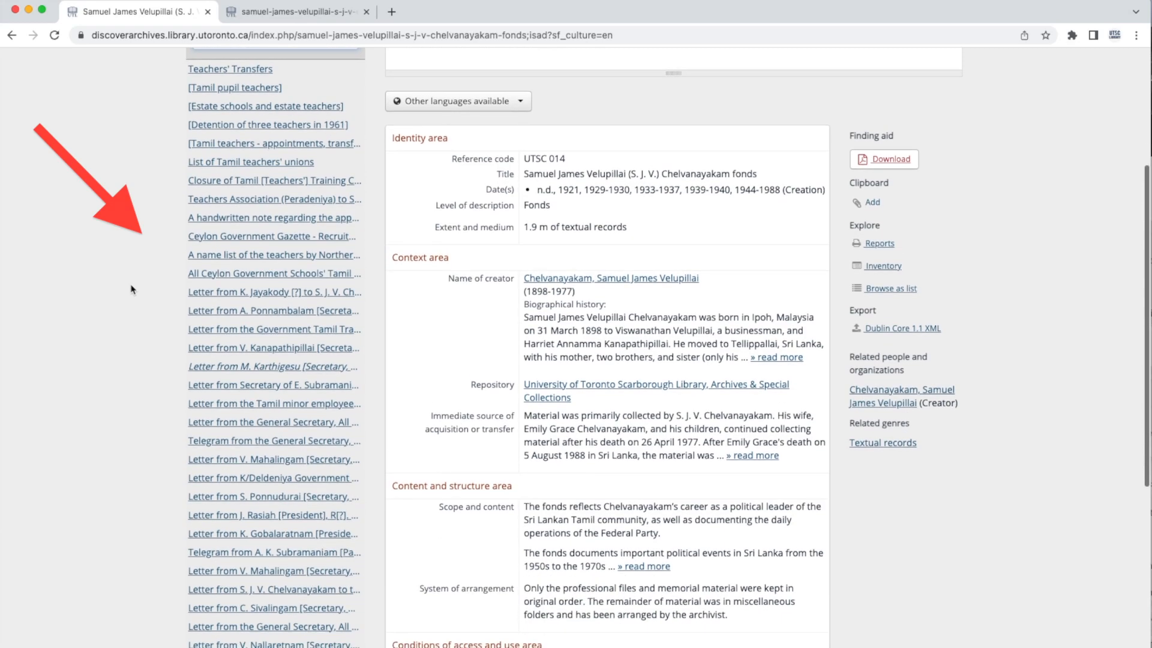
{"action": "scroll", "scroll_direction": "down", "scroll_amount": 3}
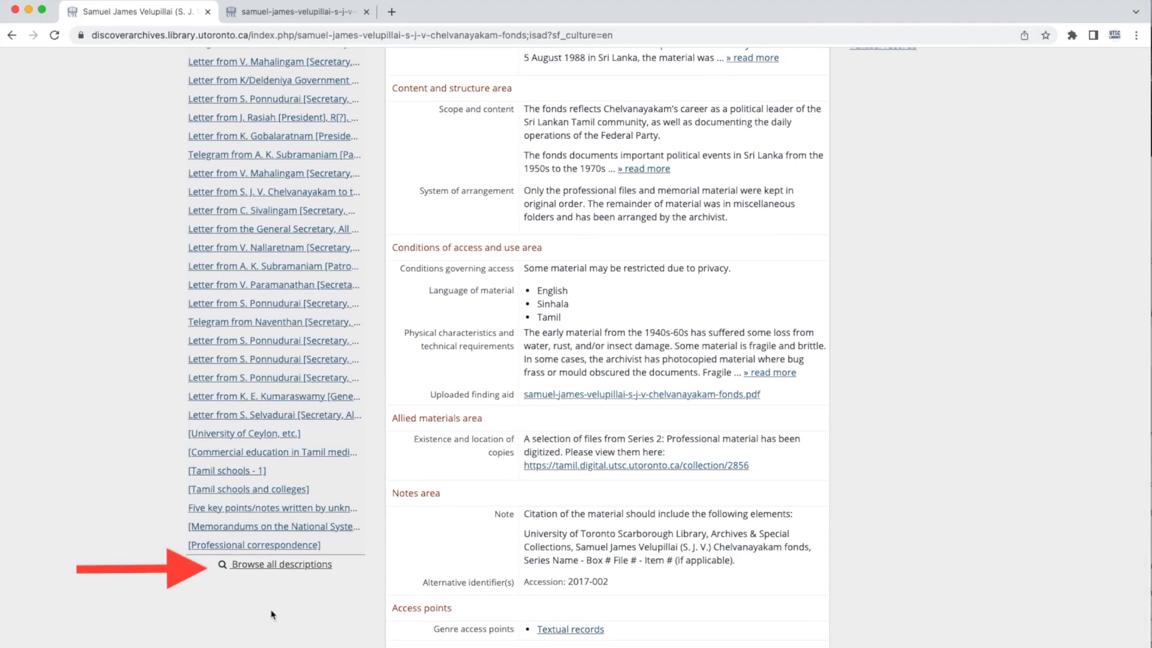
- Browse all 49 descriptions matching teachers with their language, collection and level filters
{"action": "left_click", "coordinate": [281, 565]}
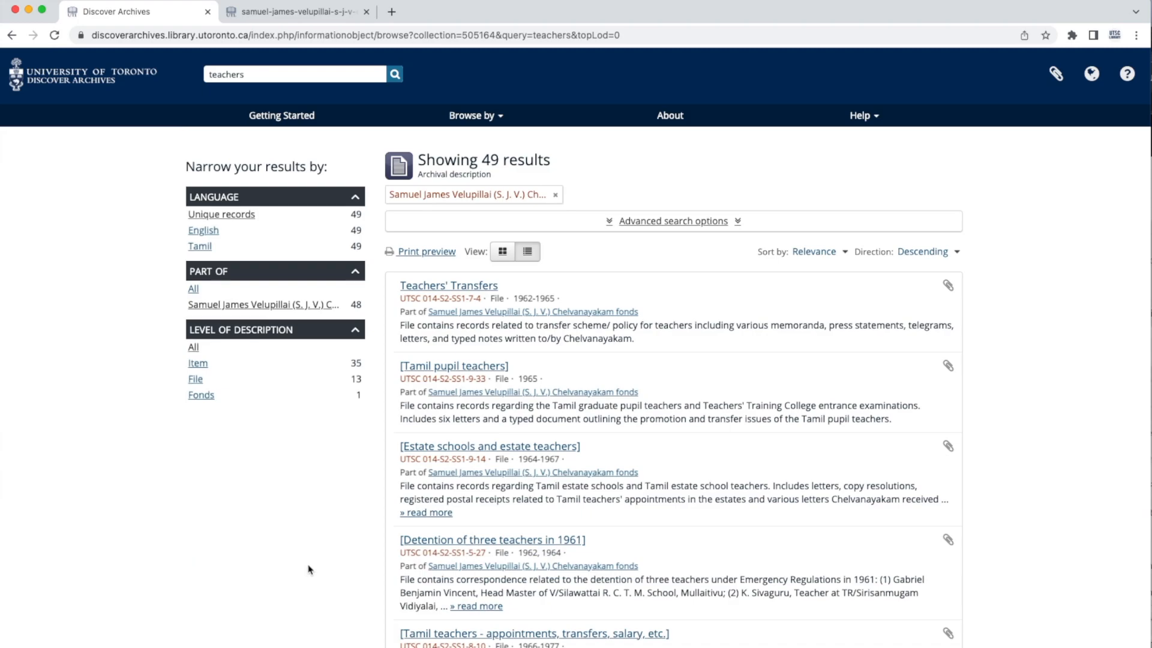
{"action": "mouse_move", "coordinate": [326, 506]}
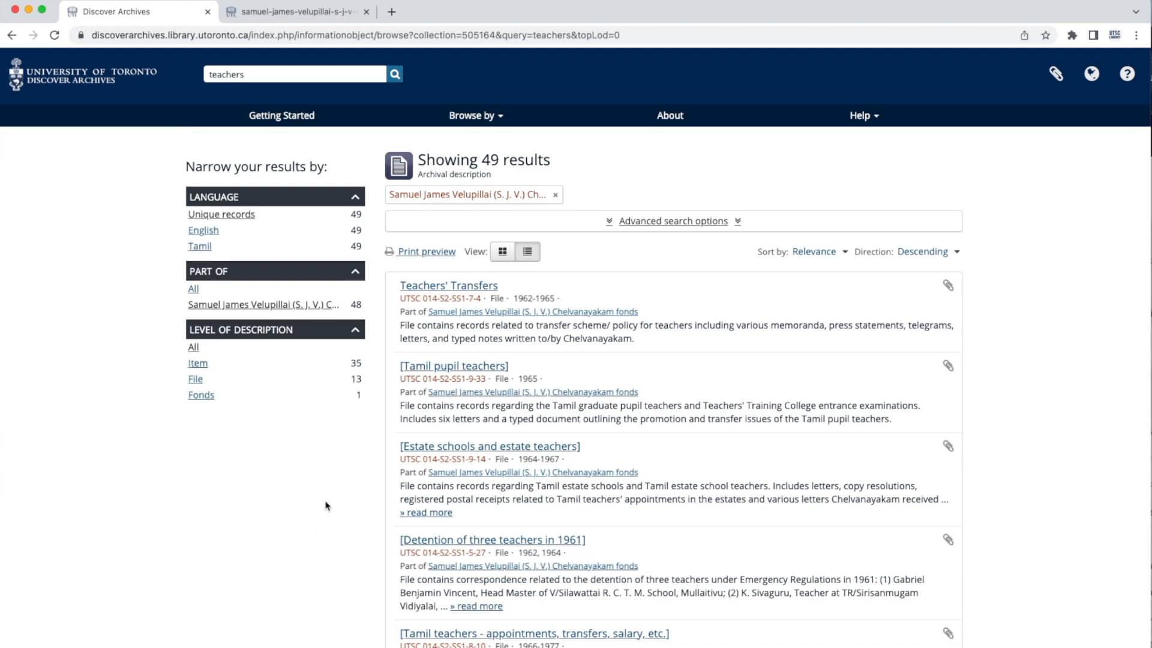
{"action": "scroll", "scroll_direction": "down", "scroll_amount": 3}
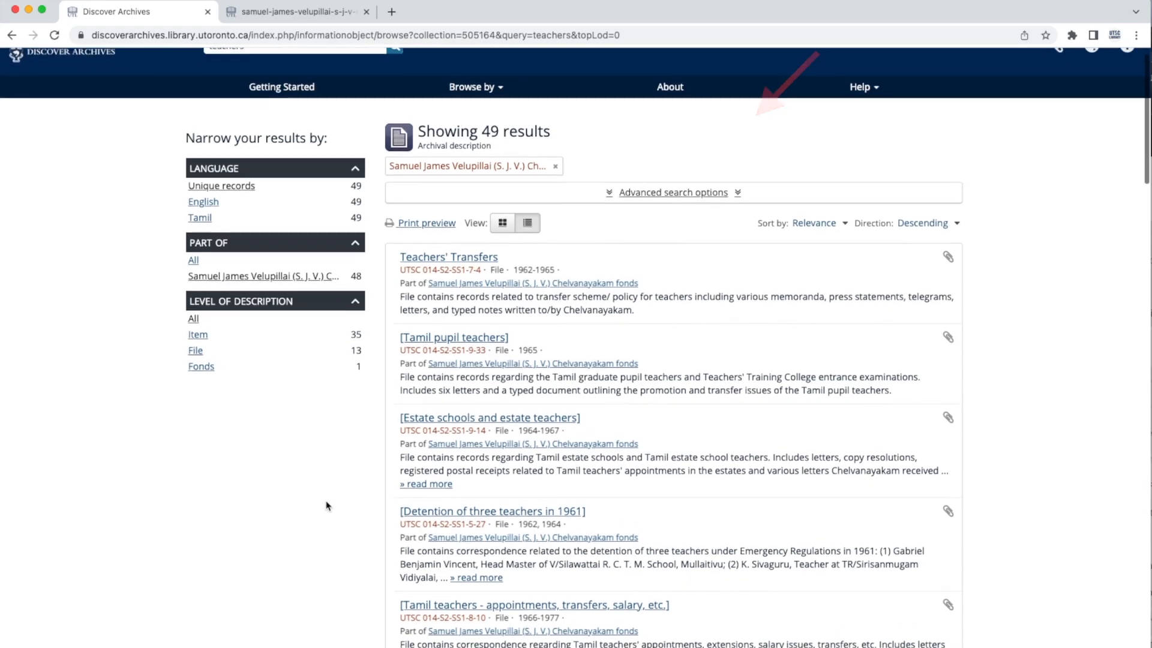
{"action": "scroll", "scroll_direction": "up", "scroll_amount": 3}
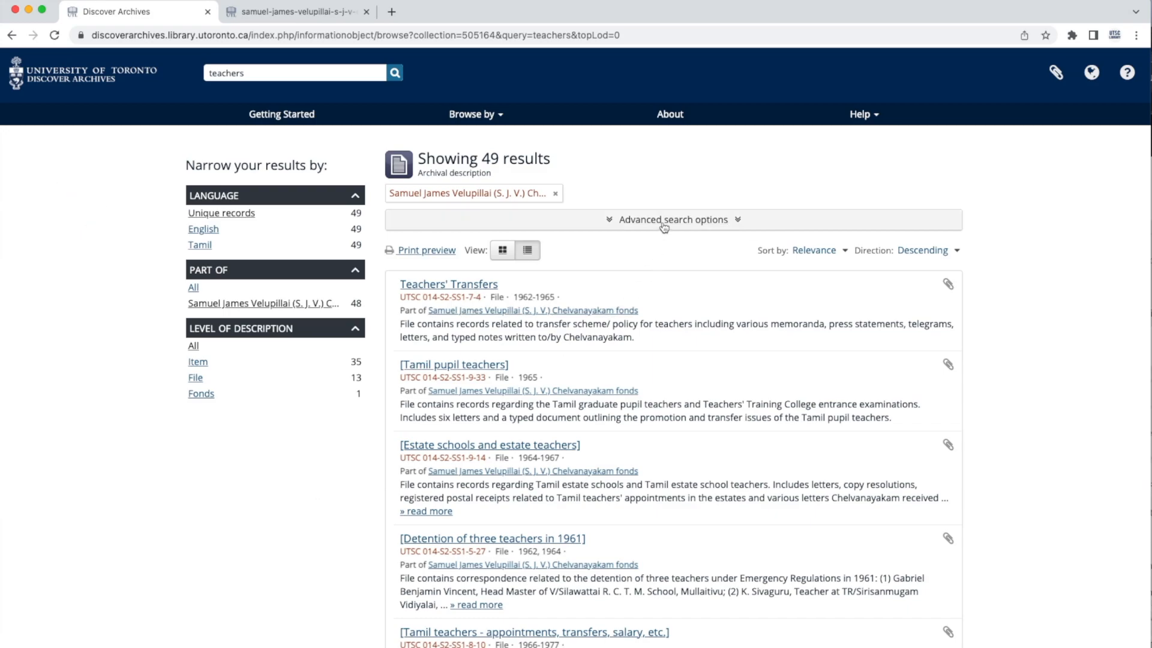
- Enter 1972 as the advanced-search date range, then return to the fonds description page
{"action": "left_click", "coordinate": [674, 220]}
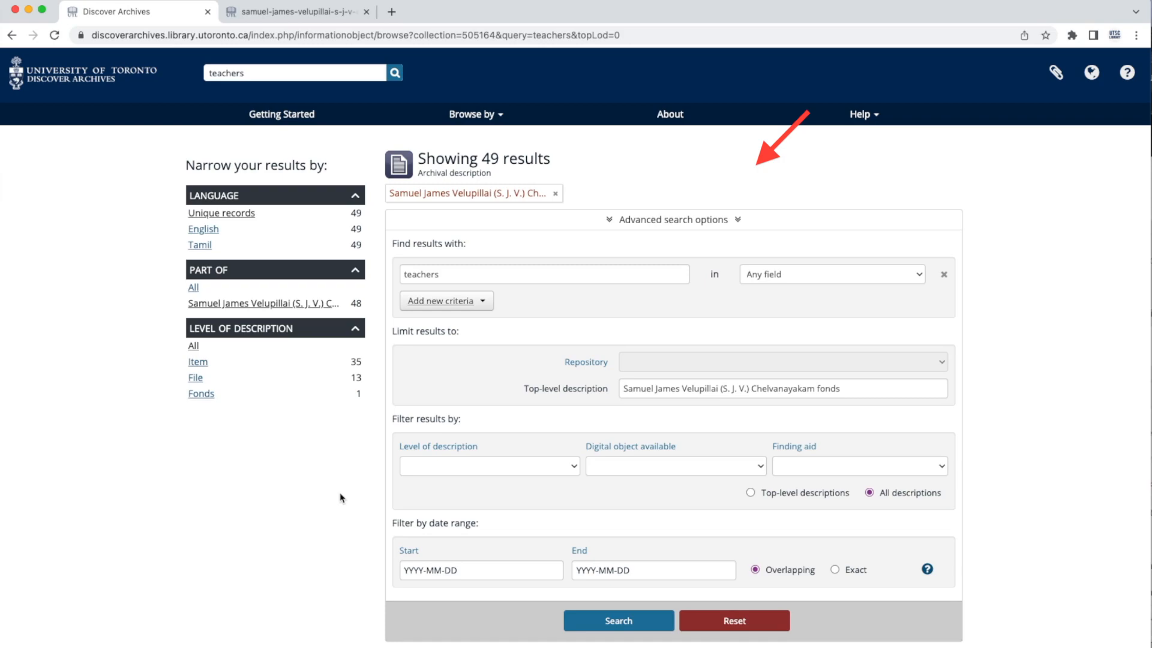
{"action": "scroll", "scroll_direction": "down", "scroll_amount": 3}
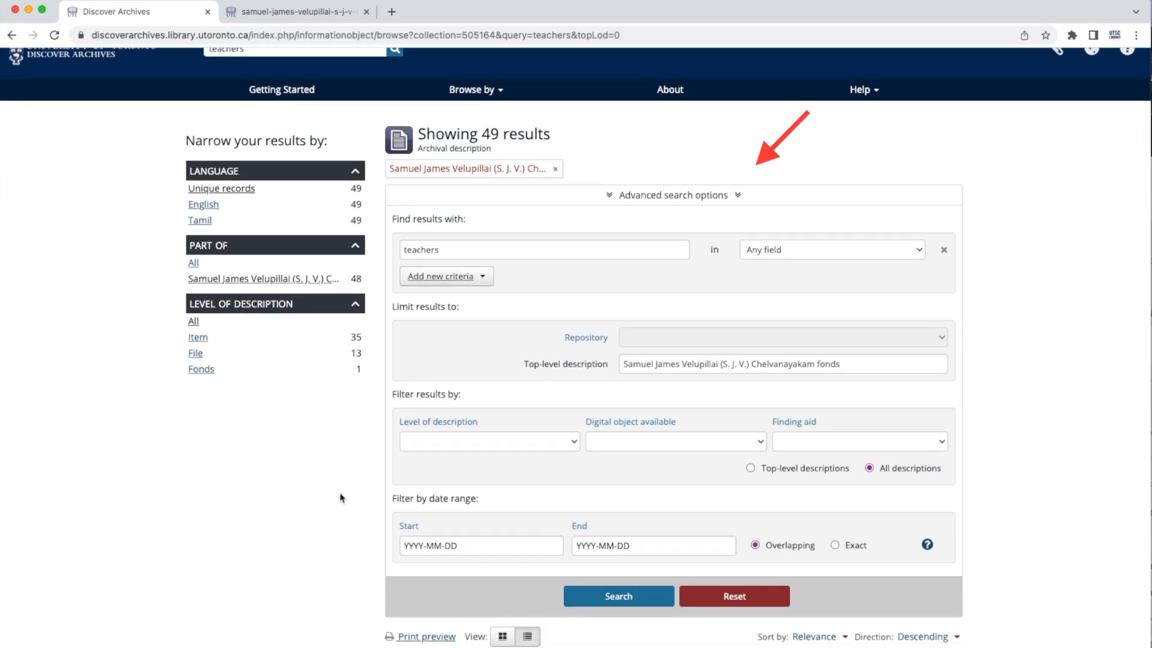
{"action": "type", "text": "1972"}
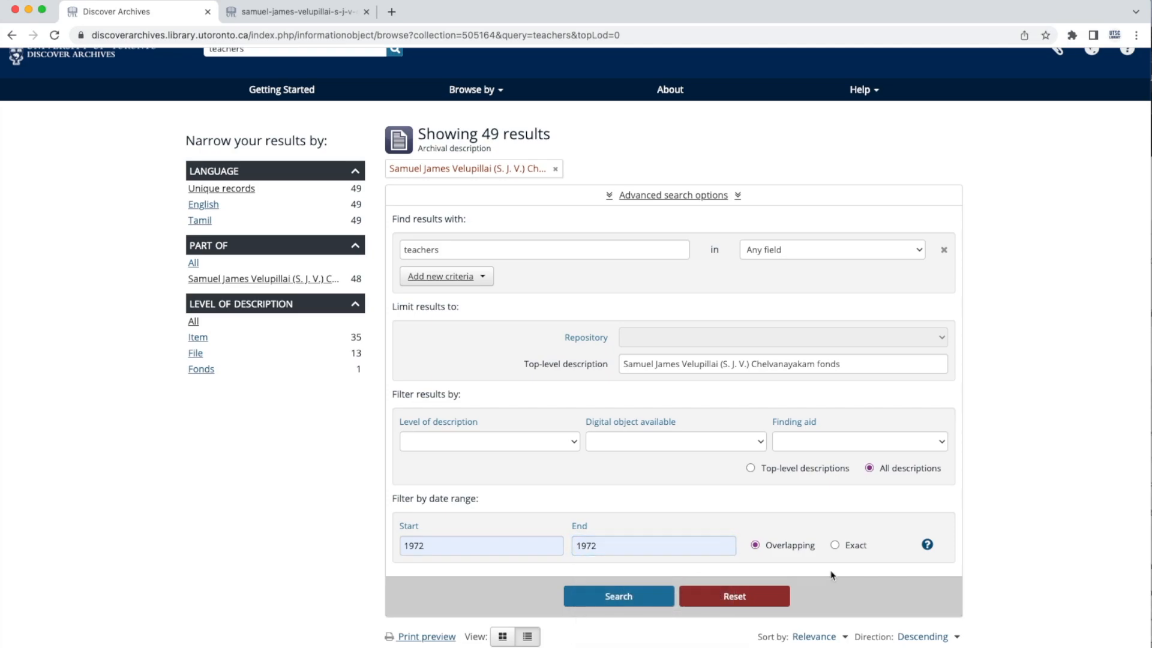
{"action": "left_click", "coordinate": [619, 596]}
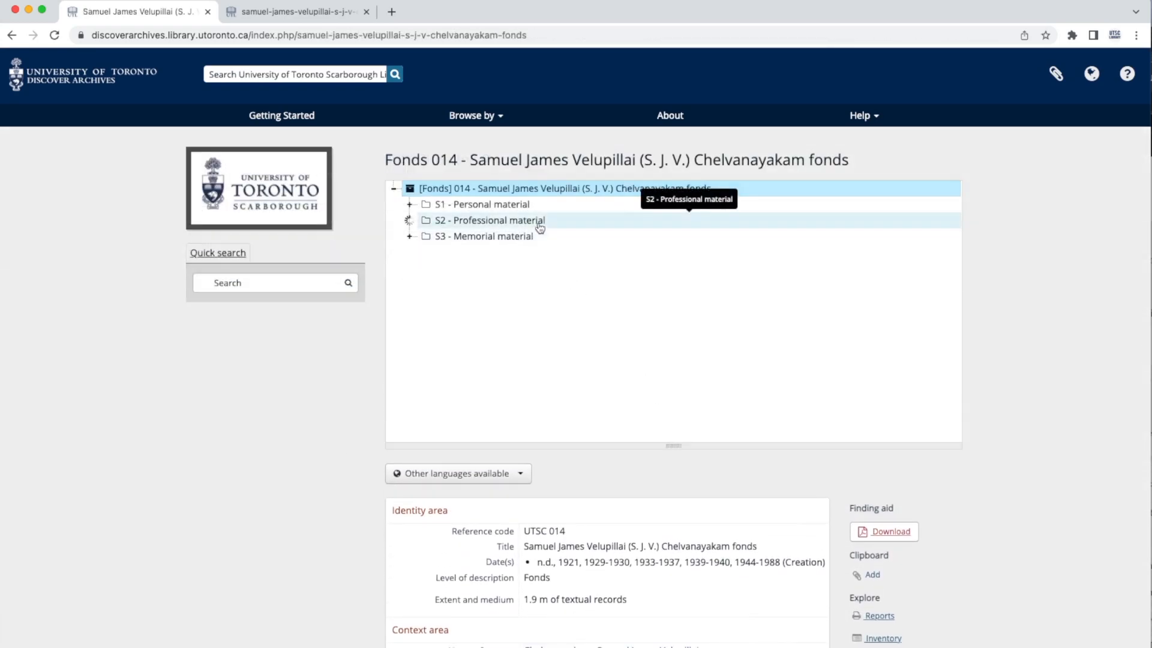
- Navigate S2 Professional material > SS1 Professional files to File 9-2, Jaffna Railway Station and railway operations
{"action": "left_click", "coordinate": [490, 220]}
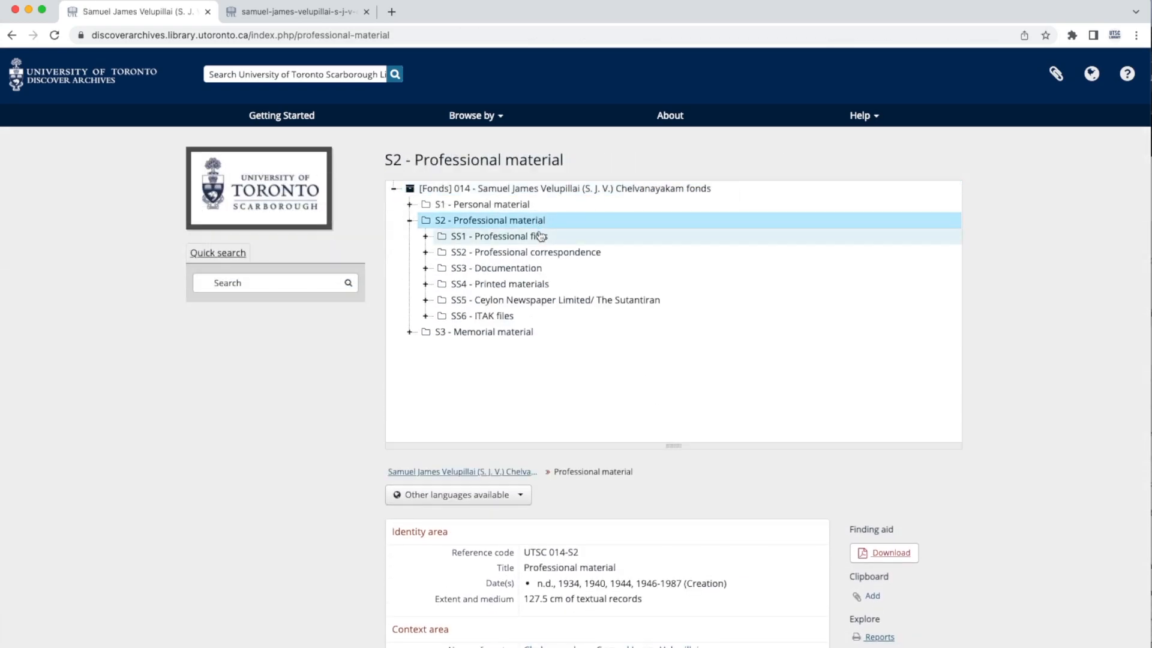
{"action": "left_click", "coordinate": [501, 236]}
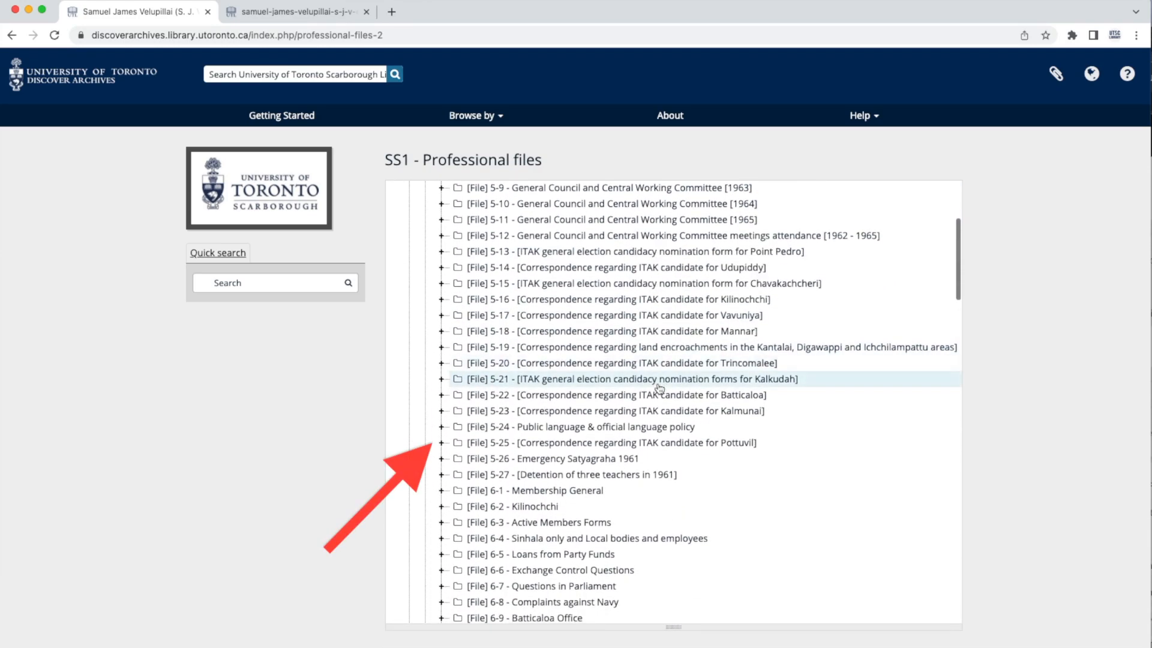
{"action": "scroll", "scroll_direction": "down", "scroll_amount": 3}
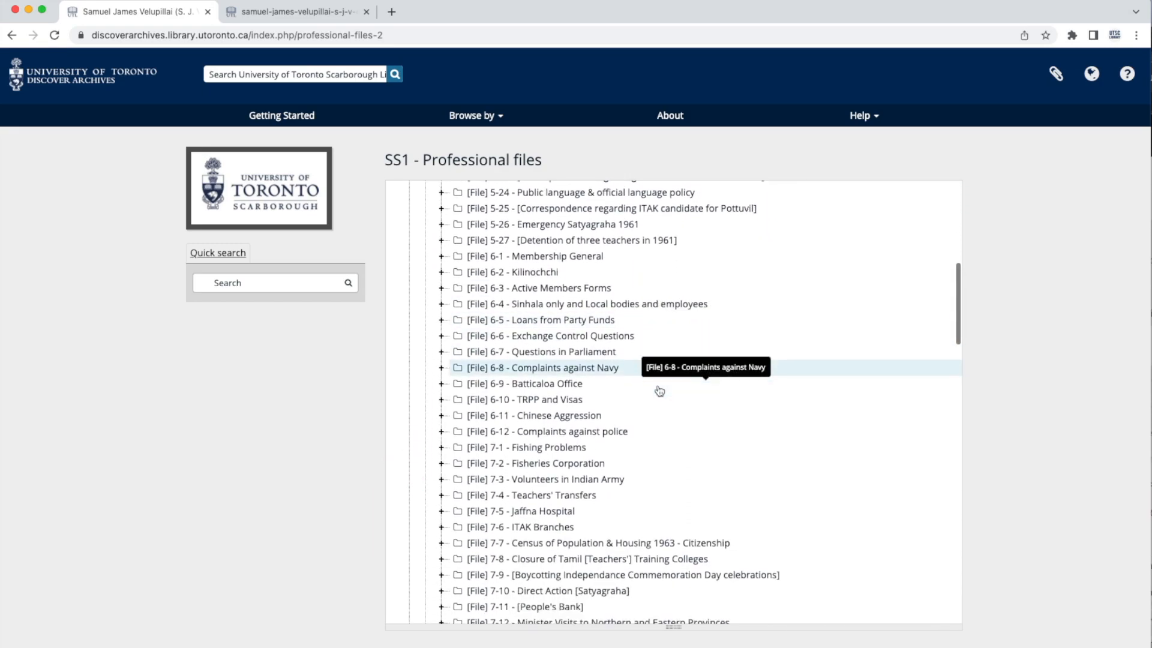
{"action": "scroll", "scroll_direction": "down", "scroll_amount": 3}
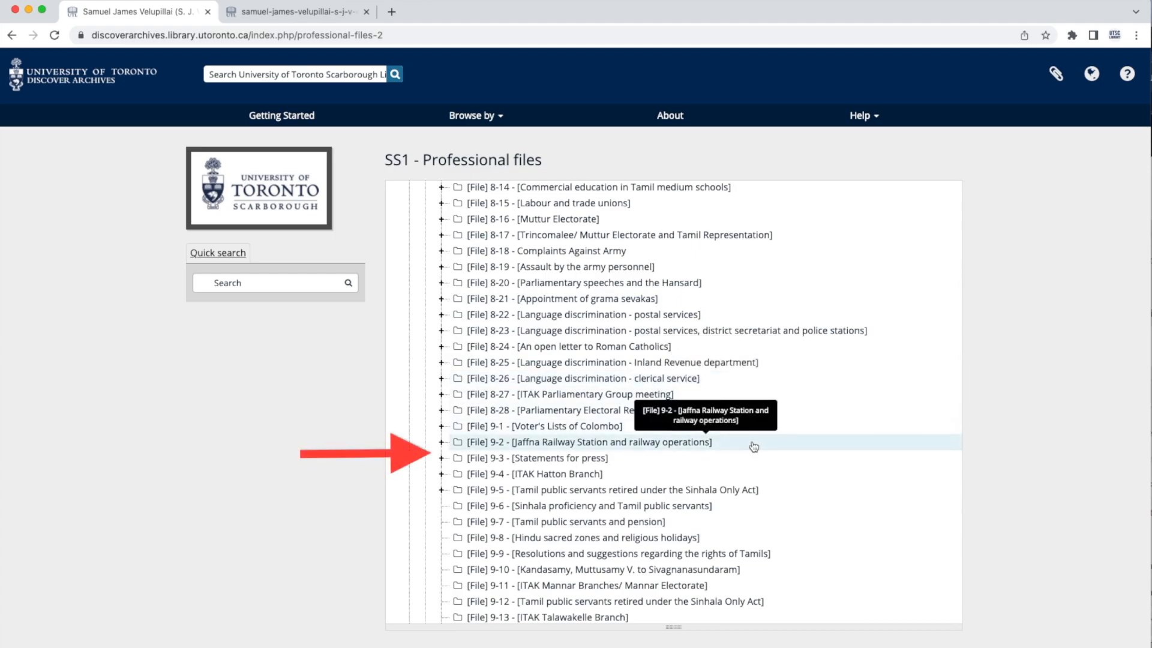
{"action": "left_click", "coordinate": [583, 442]}
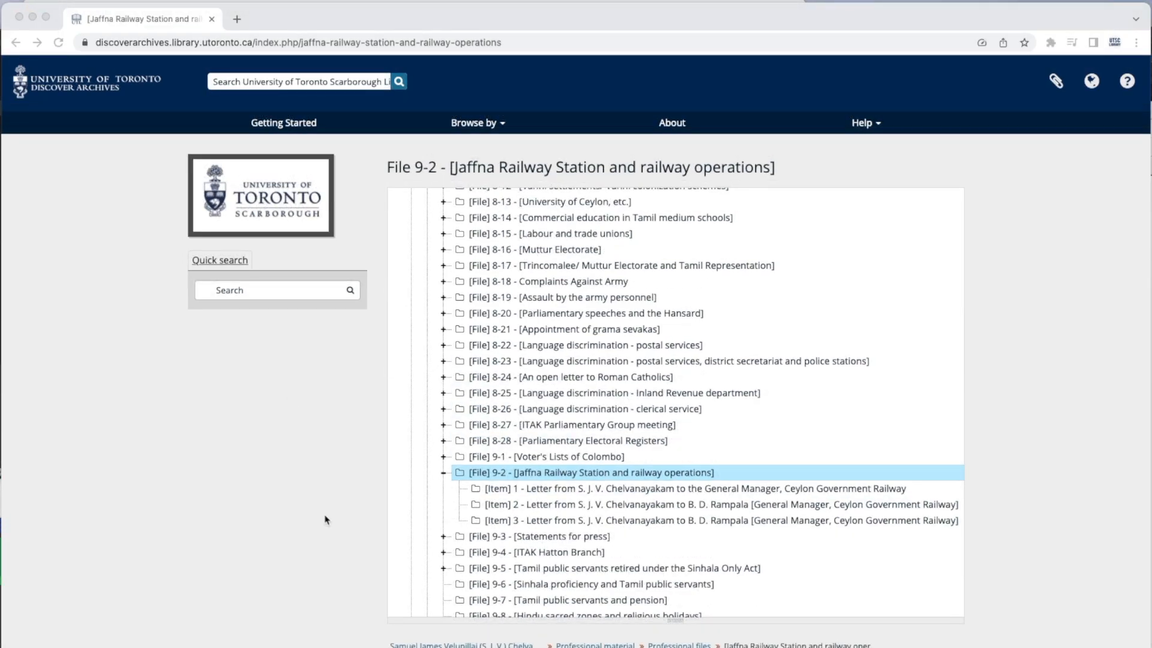
{"action": "mouse_move", "coordinate": [143, 212]}
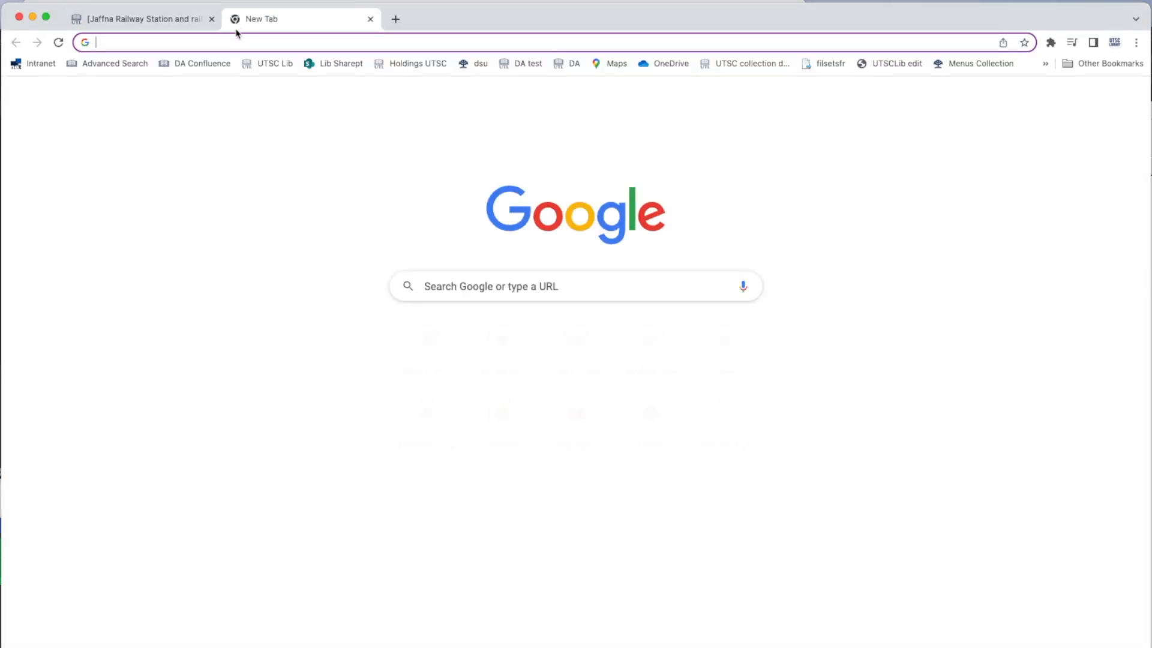
- Load the Digital Tamil Studies collection page at tamil.digital.utsc.utoronto.ca/collection/2856
{"action": "type", "text": "https://tamil.digital.utsc.utoronto.ca/collection/2856"}
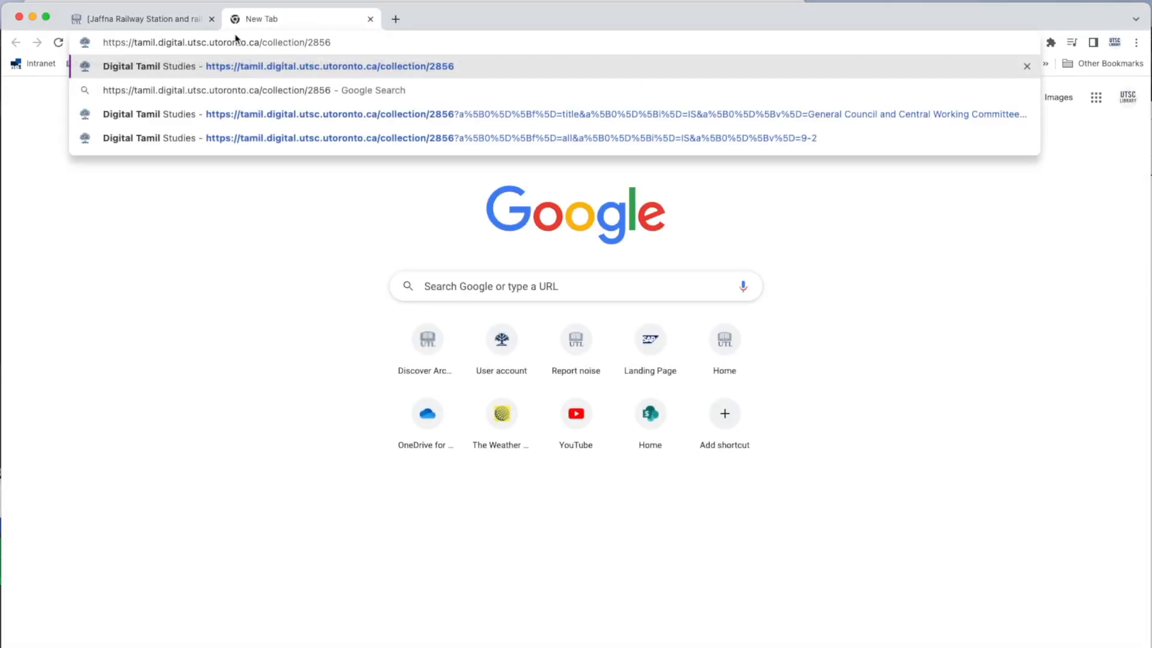
{"action": "left_click", "coordinate": [293, 66]}
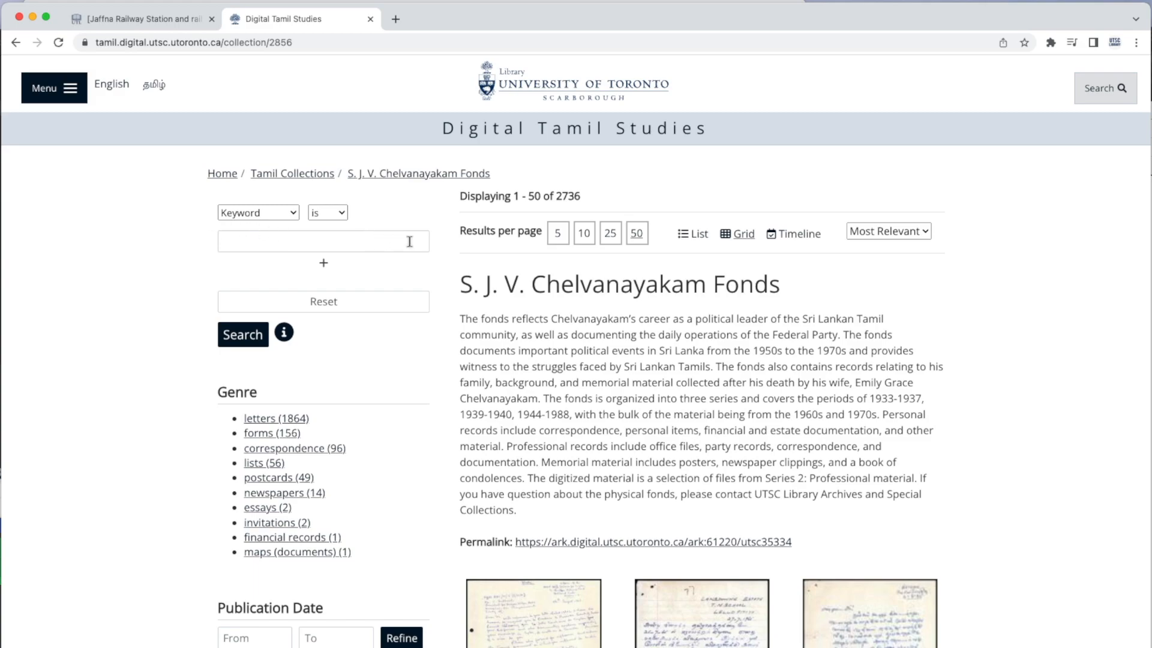
- Keyword-search the collection for 9-2 and review the three railway letters returned
{"action": "type", "text": "9"}
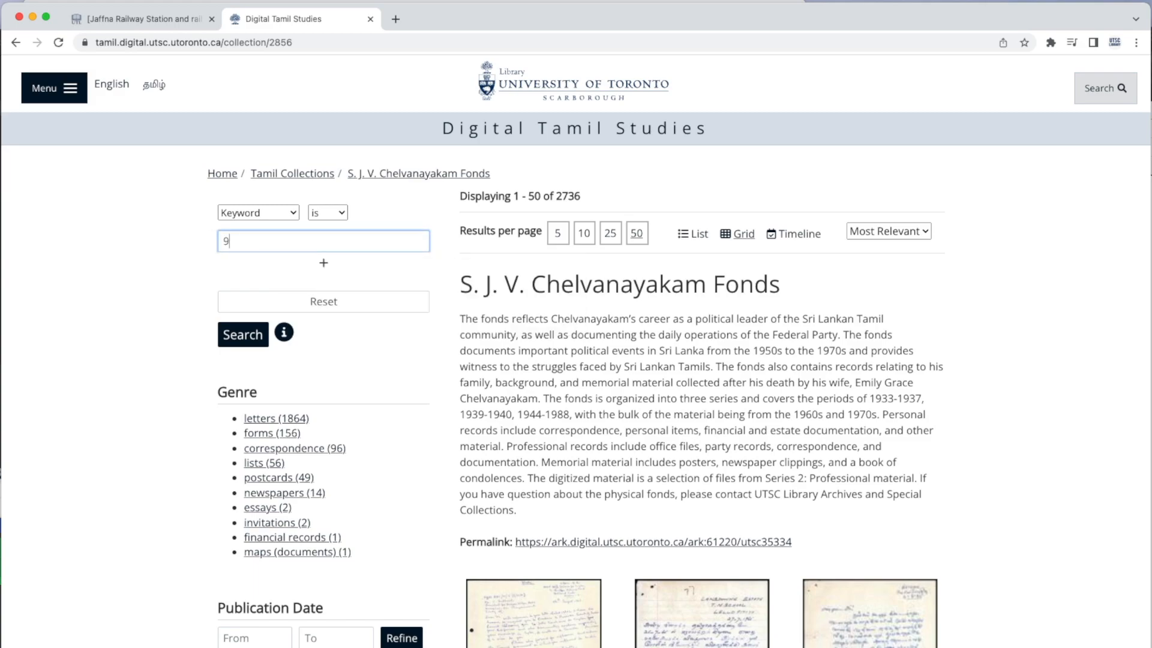
{"action": "type", "text": "-2"}
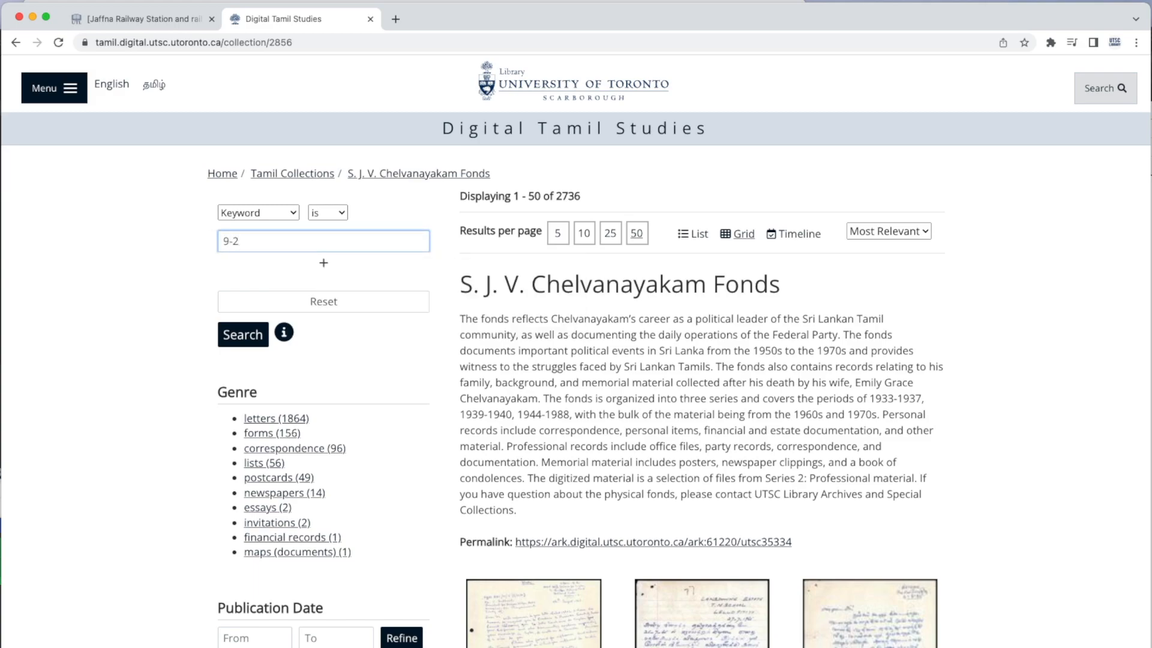
{"action": "left_click", "coordinate": [242, 334]}
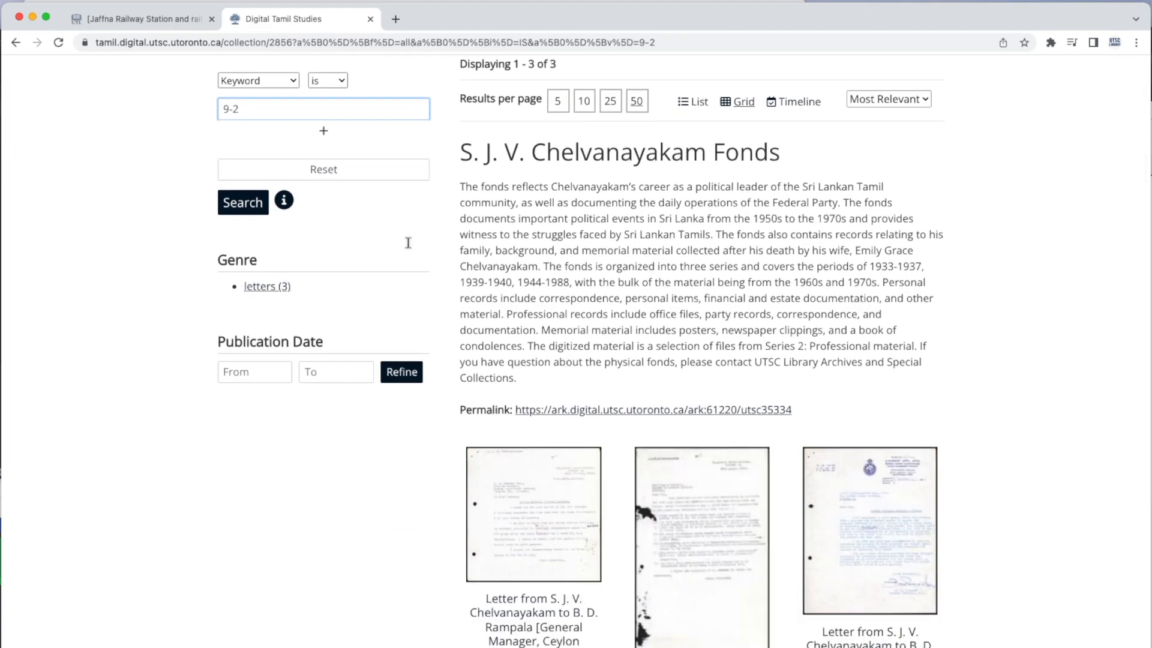
{"action": "scroll", "scroll_direction": "down", "scroll_amount": 3}
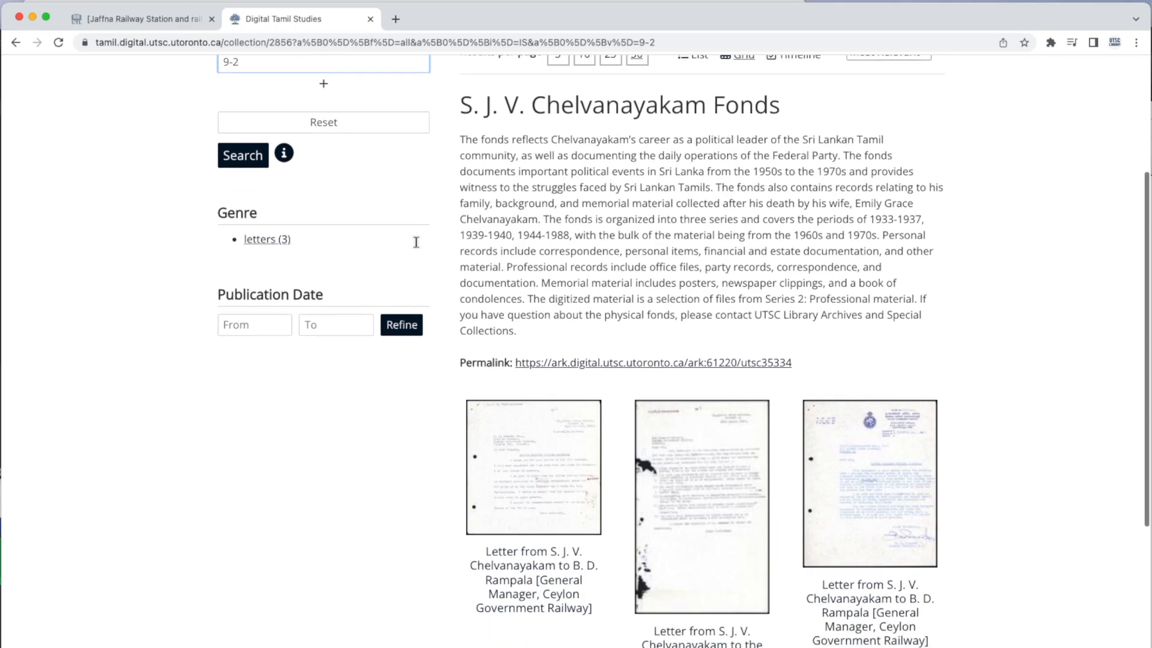
{"action": "scroll", "scroll_direction": "down", "scroll_amount": 3}
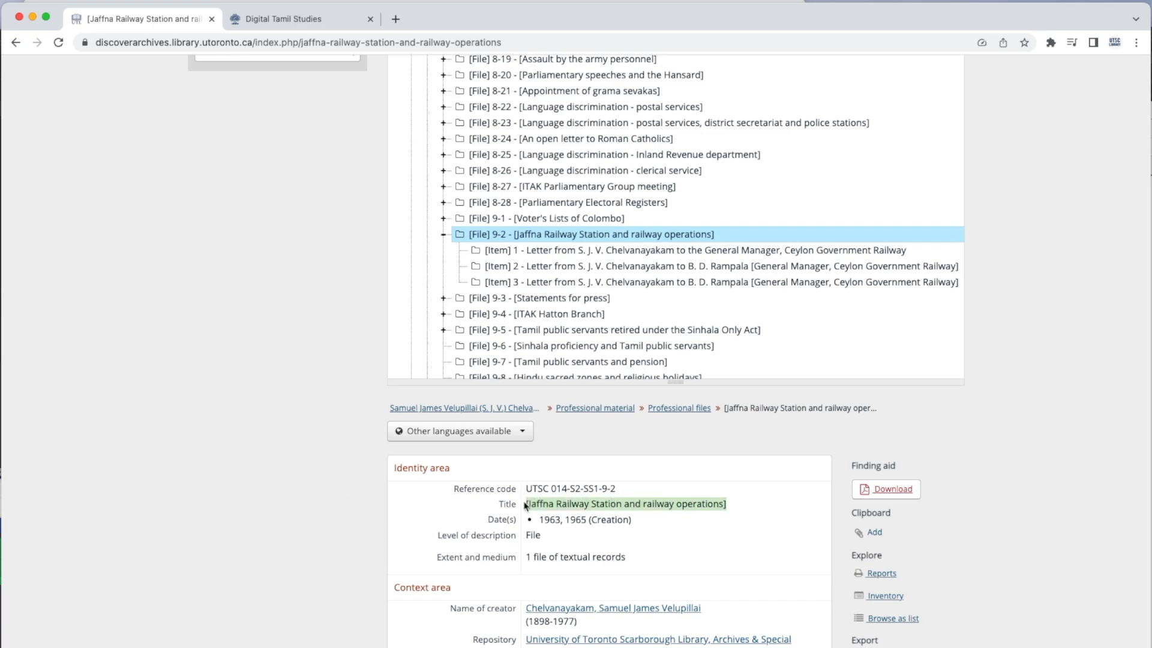
- Search Digital Tamil Studies by the Jaffna Railway Station file title and open the first Rampala letter
{"action": "left_click", "coordinate": [283, 18]}
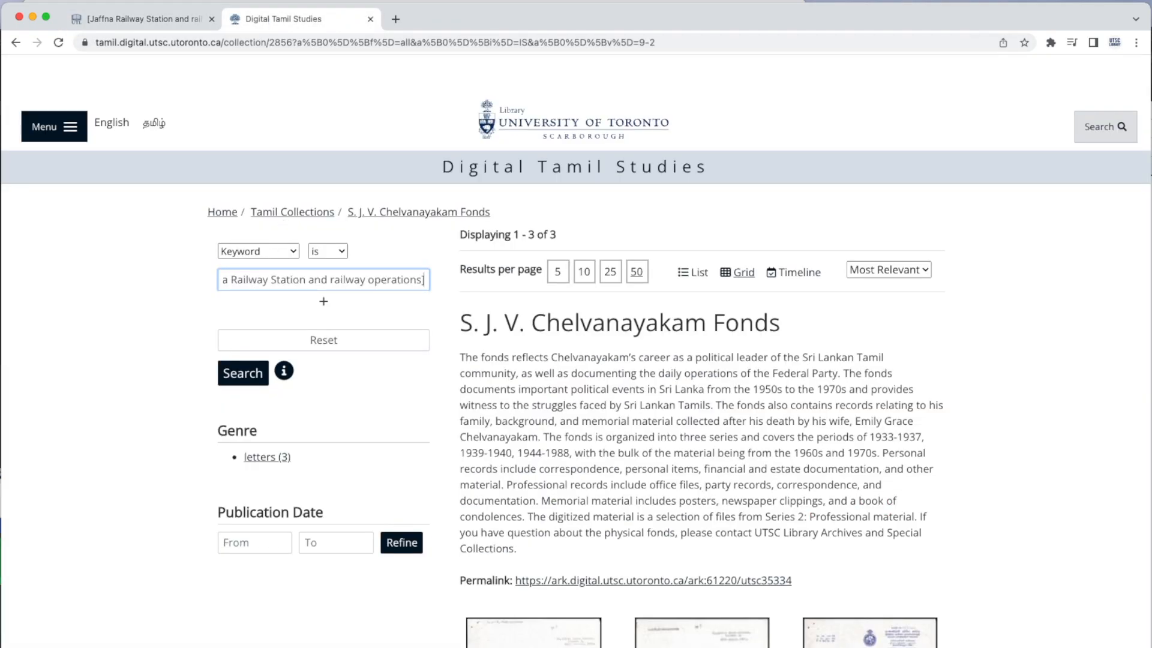
{"action": "scroll", "scroll_direction": "down", "scroll_amount": 3}
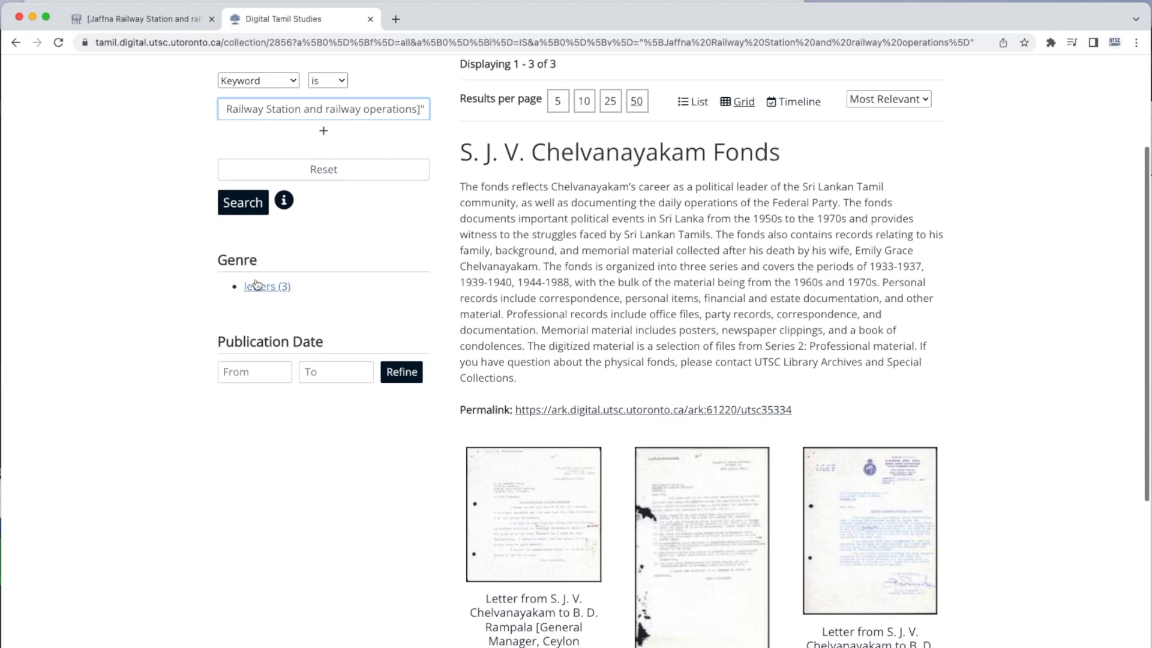
{"action": "scroll", "scroll_direction": "down", "scroll_amount": 3}
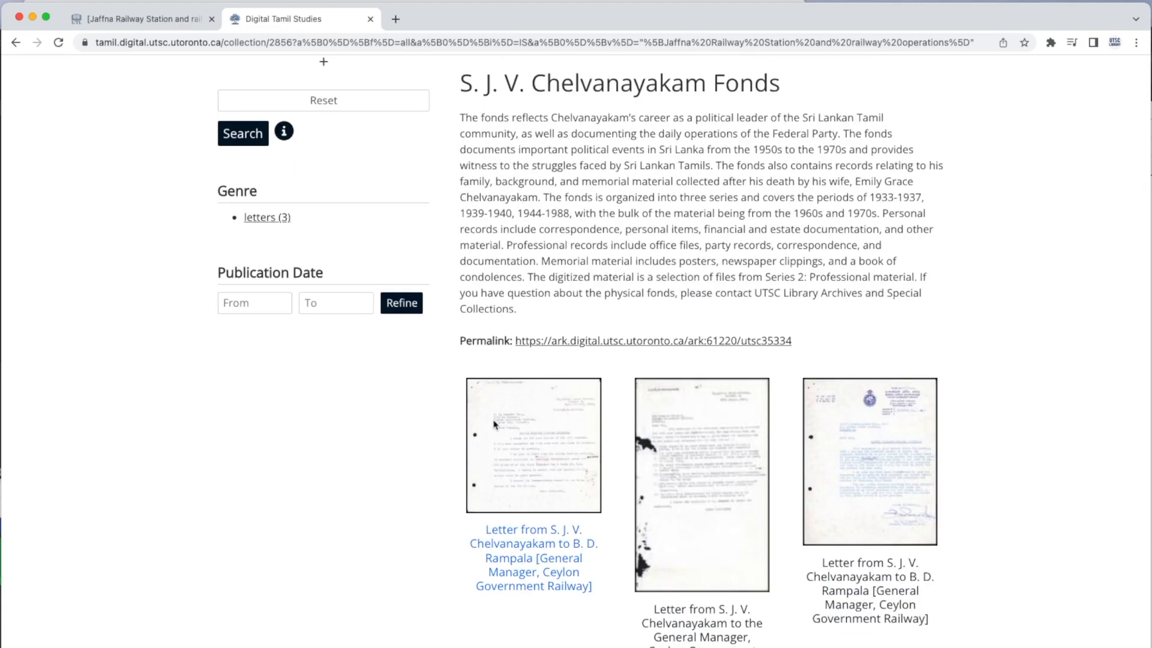
{"action": "left_click", "coordinate": [532, 446]}
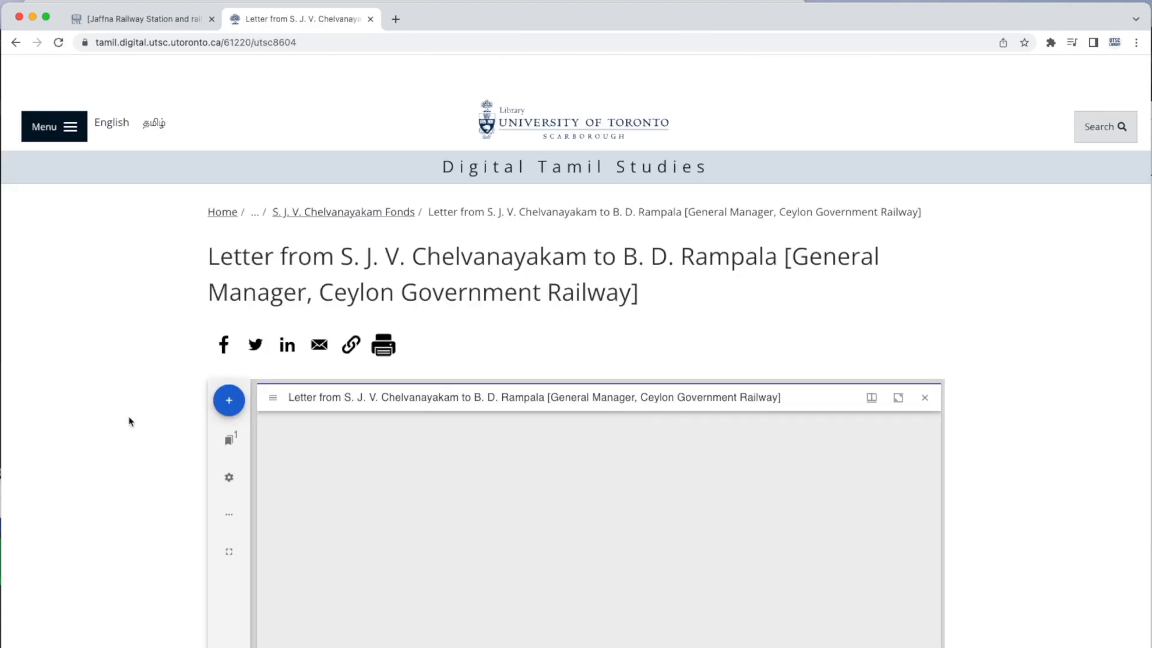
- Review the letter's metadata table, then return to the full S. J. V. Chelvanayakam Fonds collection
{"action": "scroll", "scroll_direction": "down", "scroll_amount": 3}
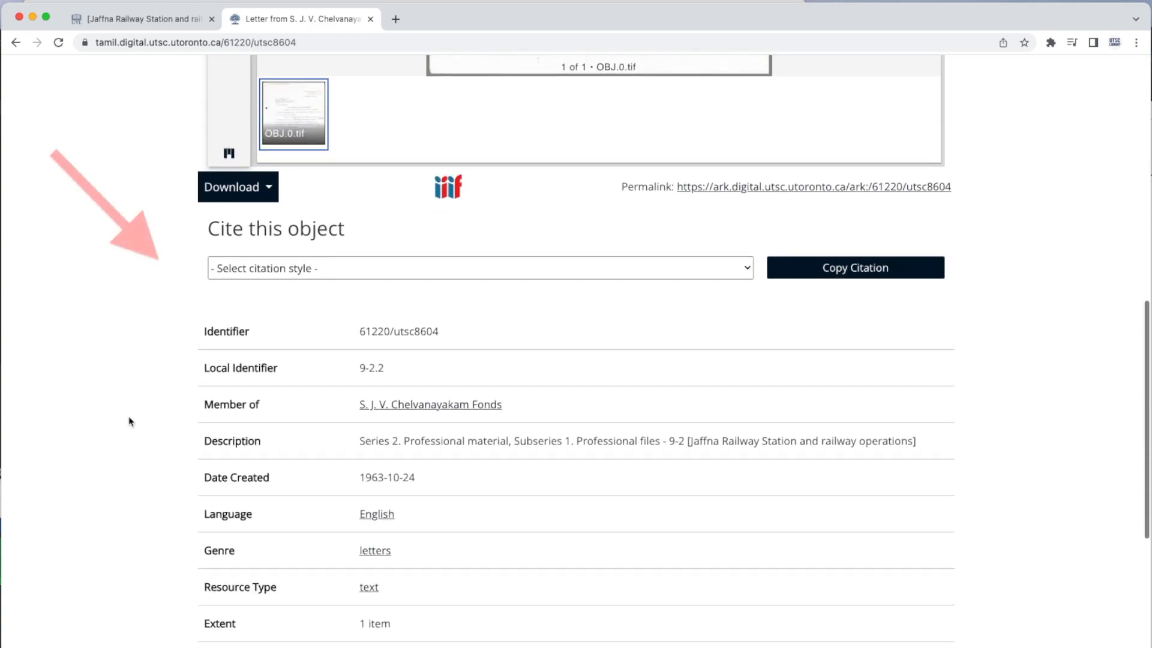
{"action": "scroll", "scroll_direction": "down", "scroll_amount": 3}
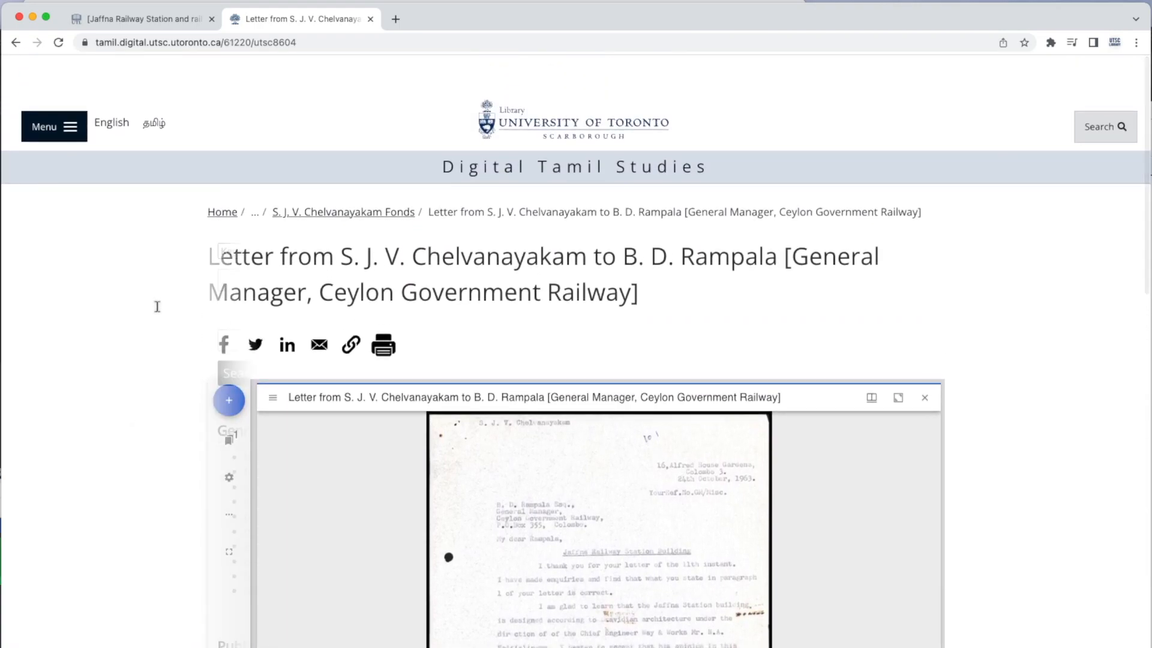
{"action": "left_click", "coordinate": [343, 212]}
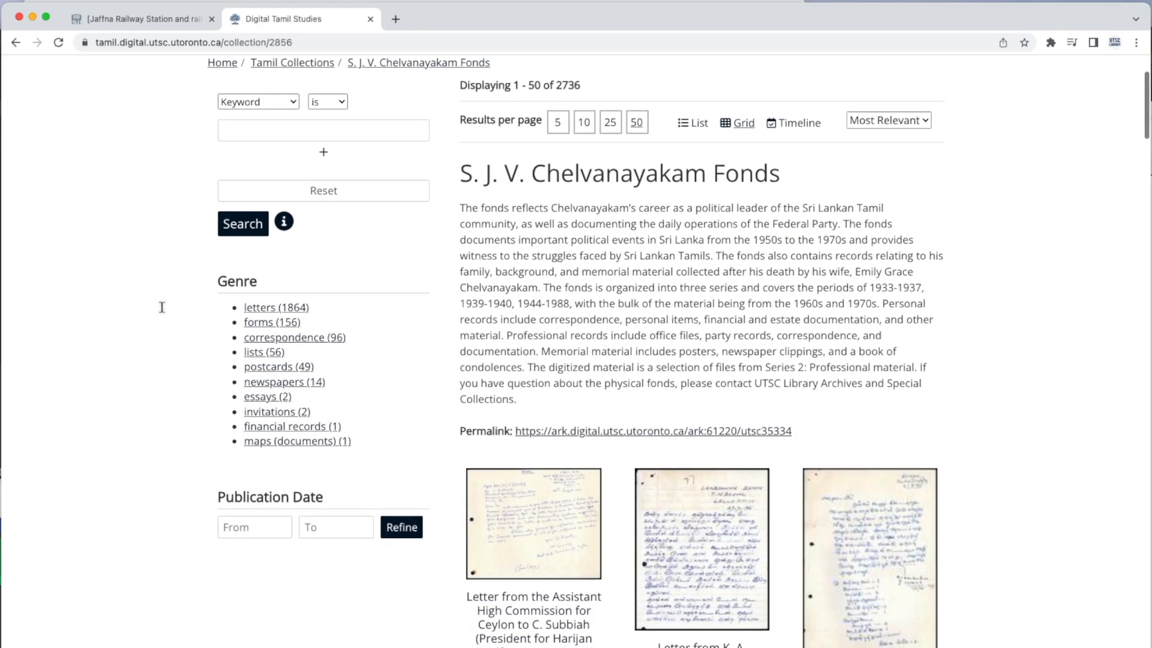
- Narrow the collection to the letters genre (1,864 items)
{"action": "scroll", "scroll_direction": "down", "scroll_amount": 3}
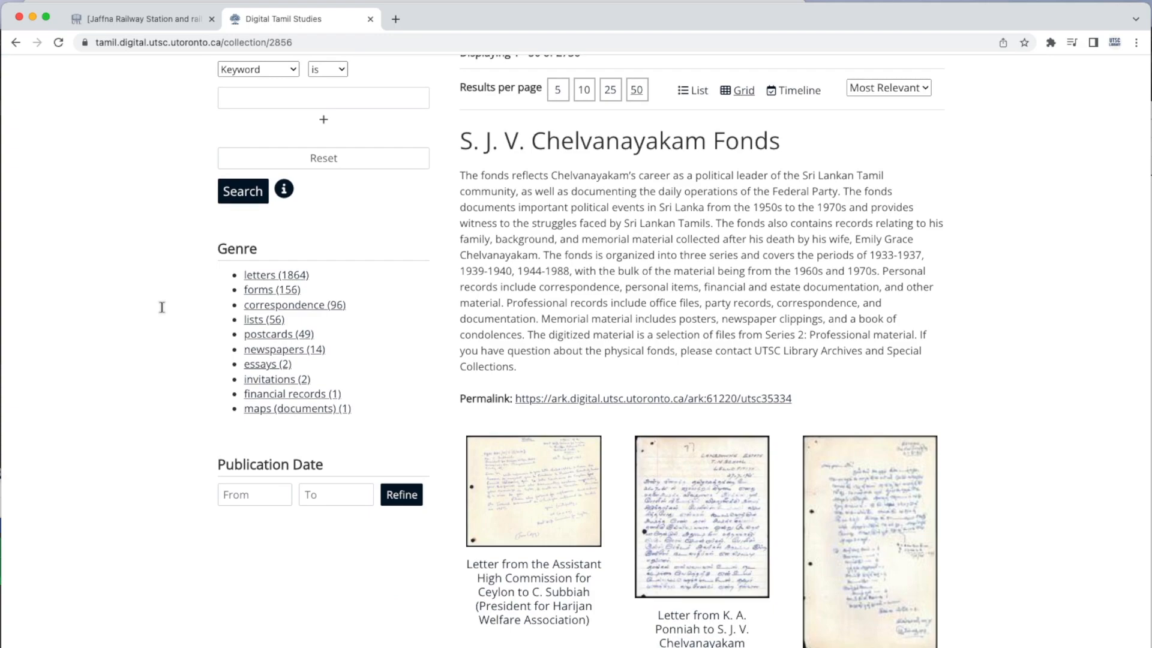
{"action": "left_click", "coordinate": [274, 275]}
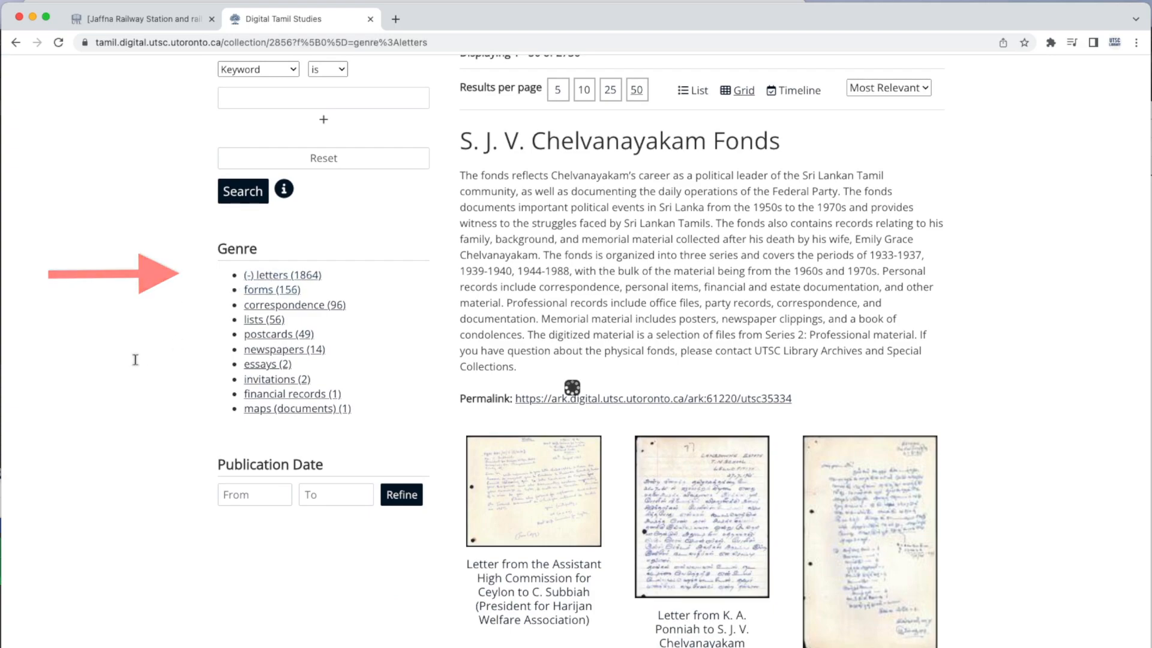
{"action": "scroll", "scroll_direction": "down", "scroll_amount": 3}
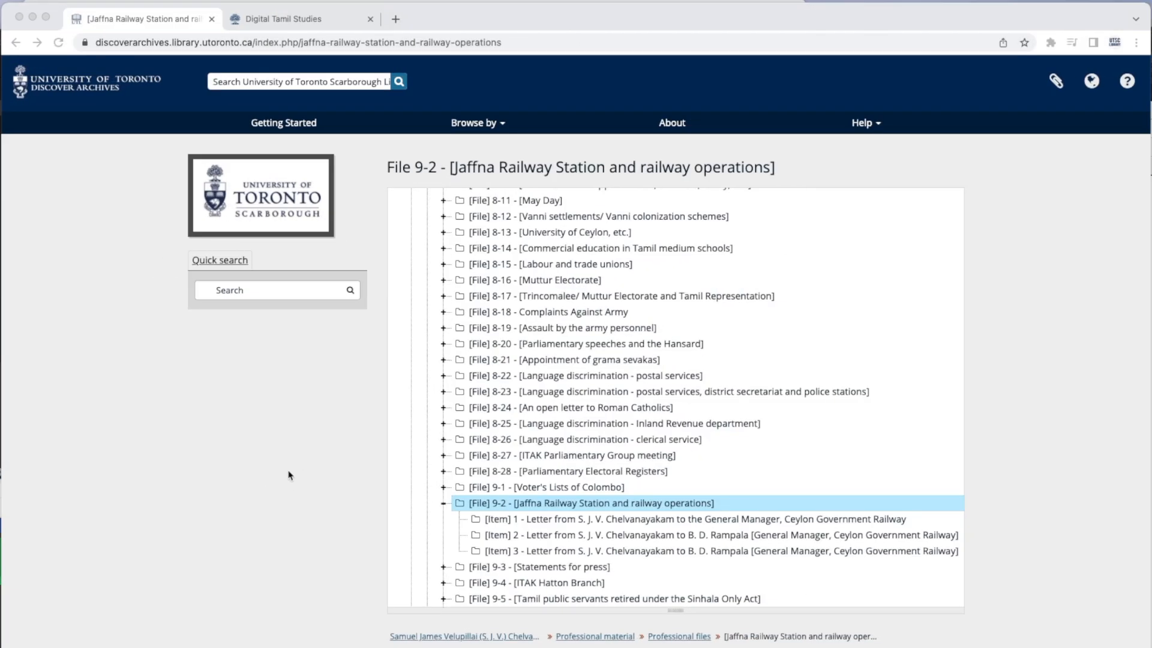
{"action": "mouse_move", "coordinate": [358, 231]}
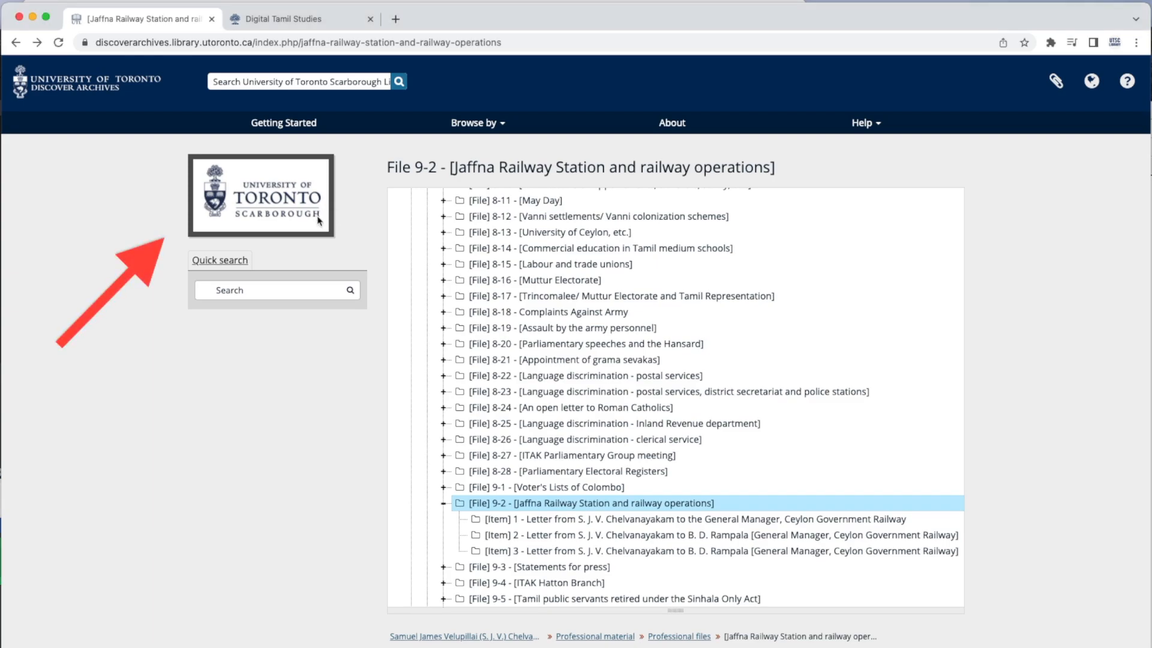
- Open the University of Toronto Scarborough Library, Archives & Special Collections repository page
{"action": "left_click", "coordinate": [260, 195]}
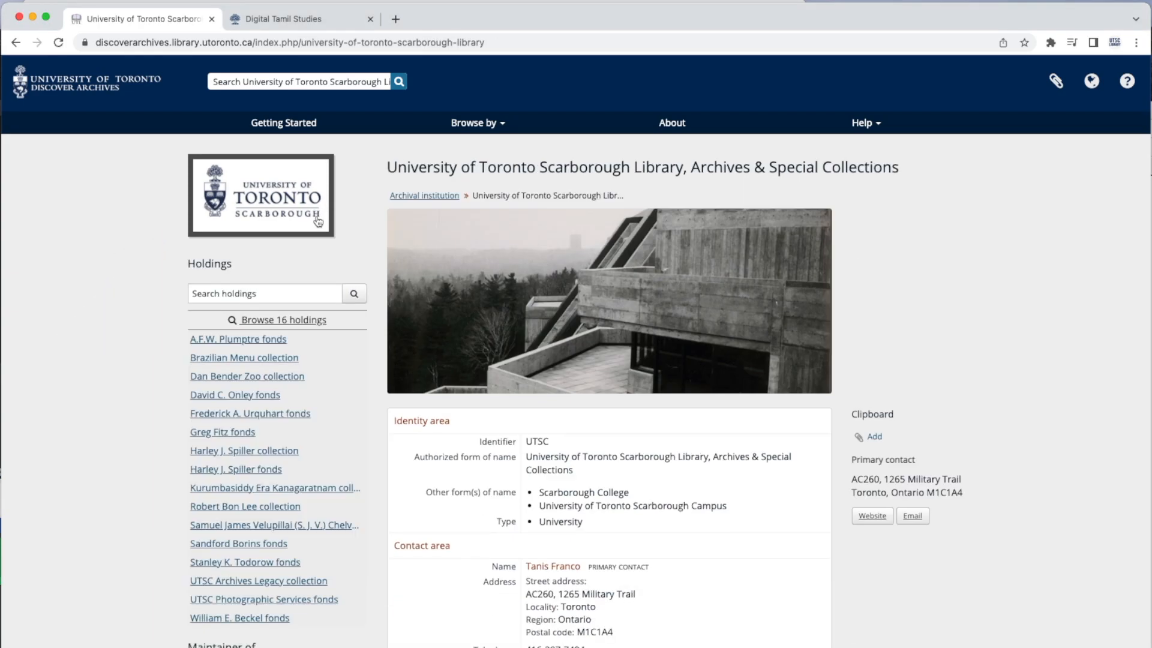